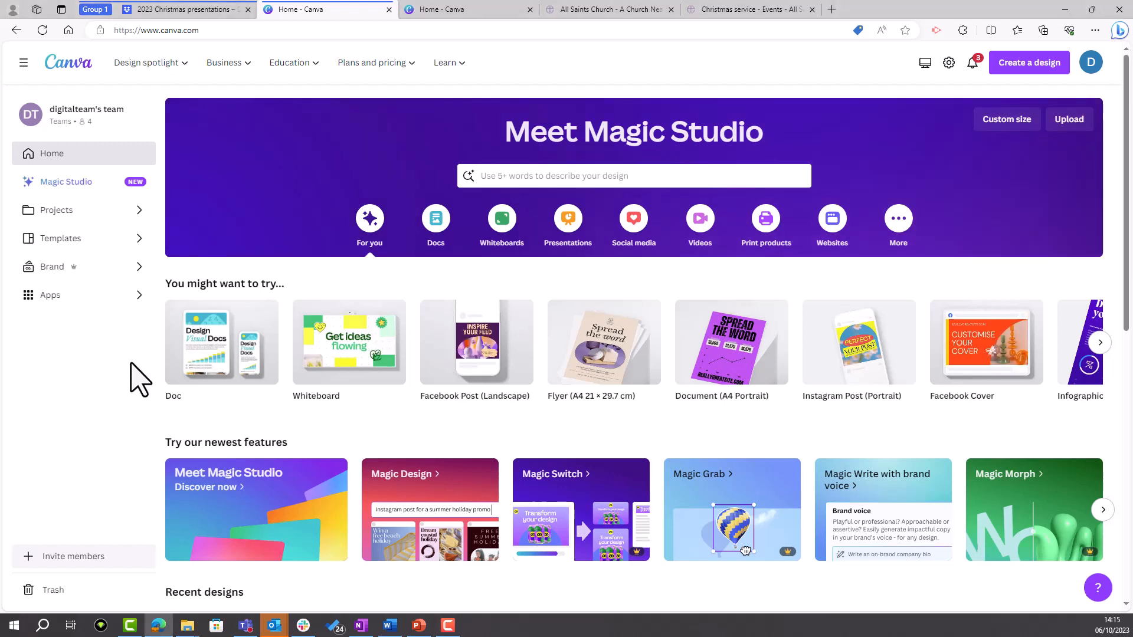
# Scroll the Canva home page down to the Follow the Star flyer in Recent designs.
pyautogui.scroll(-3)
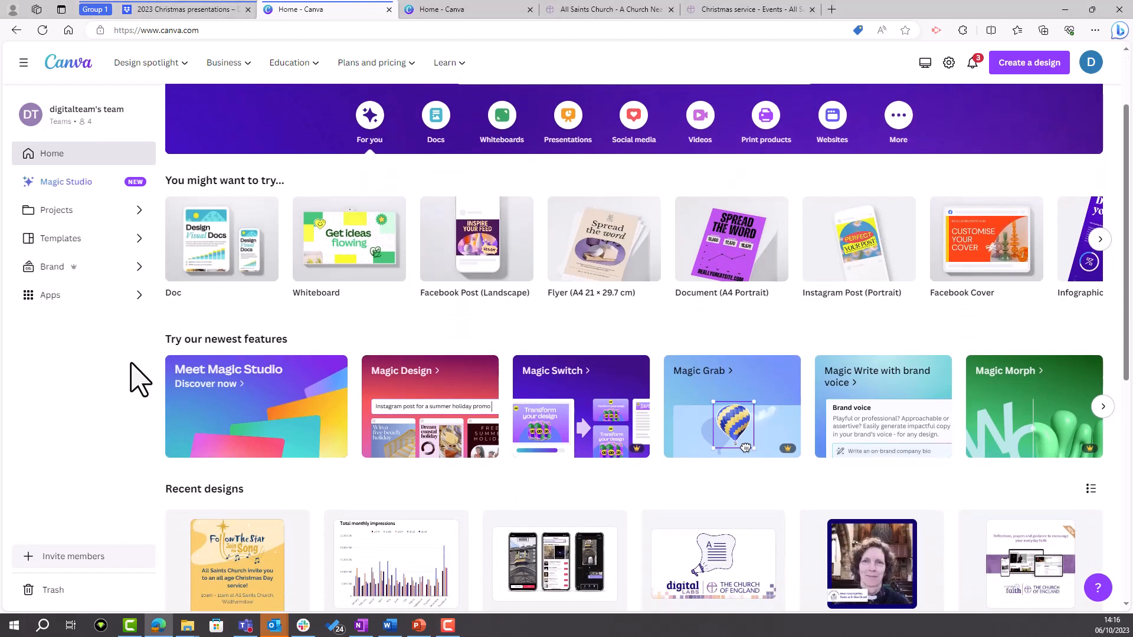
pyautogui.scroll(-3)
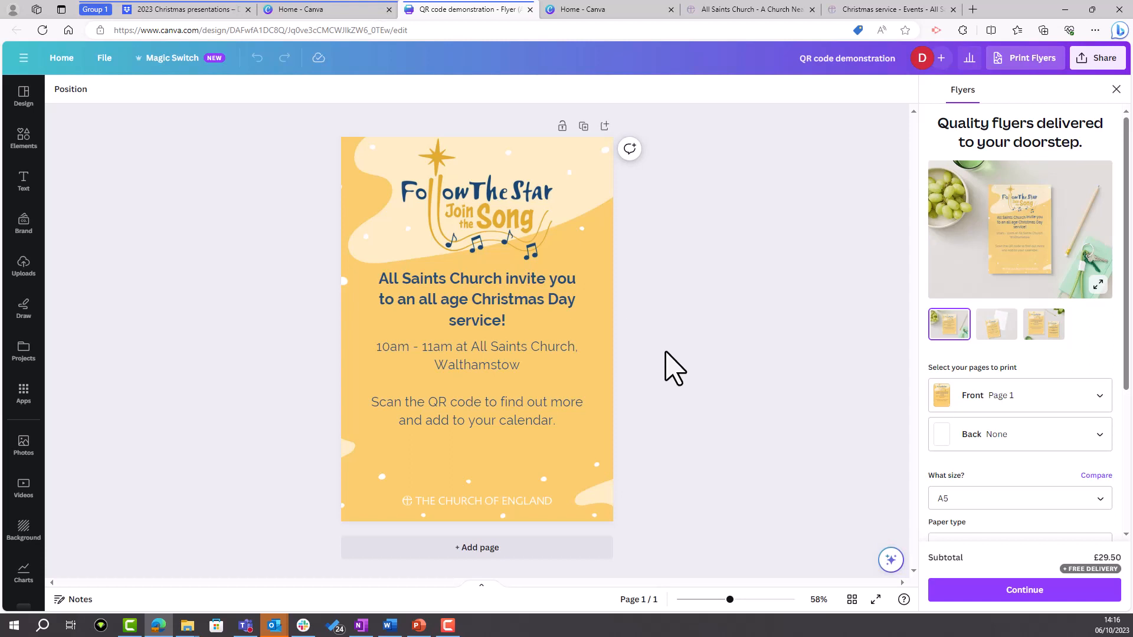
pyautogui.moveTo(661, 368)
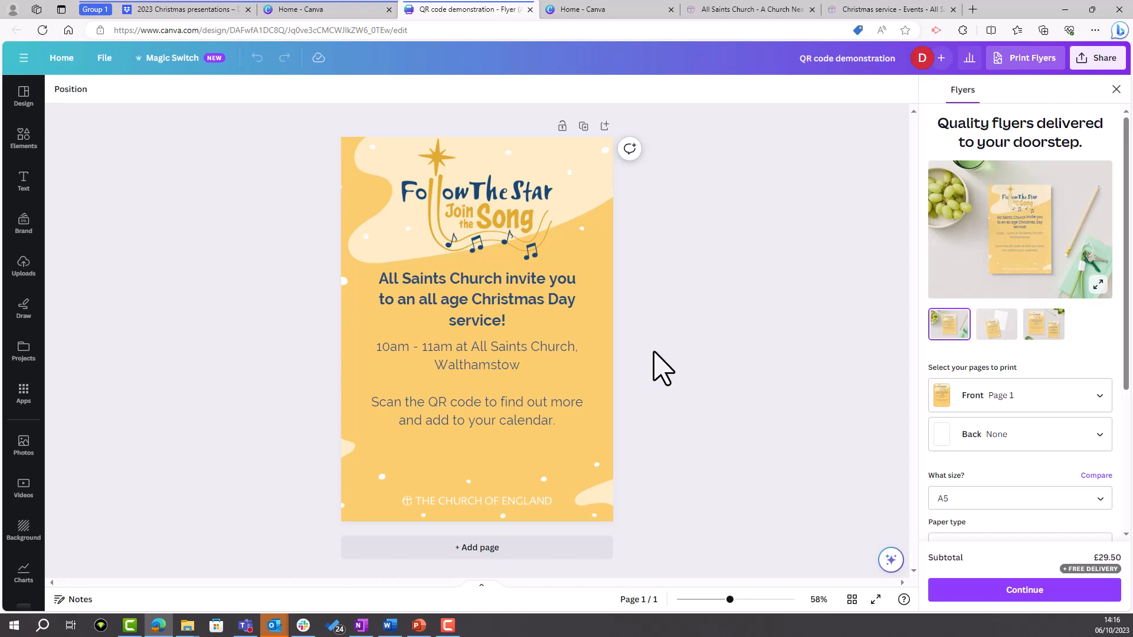
pyautogui.click(477, 383)
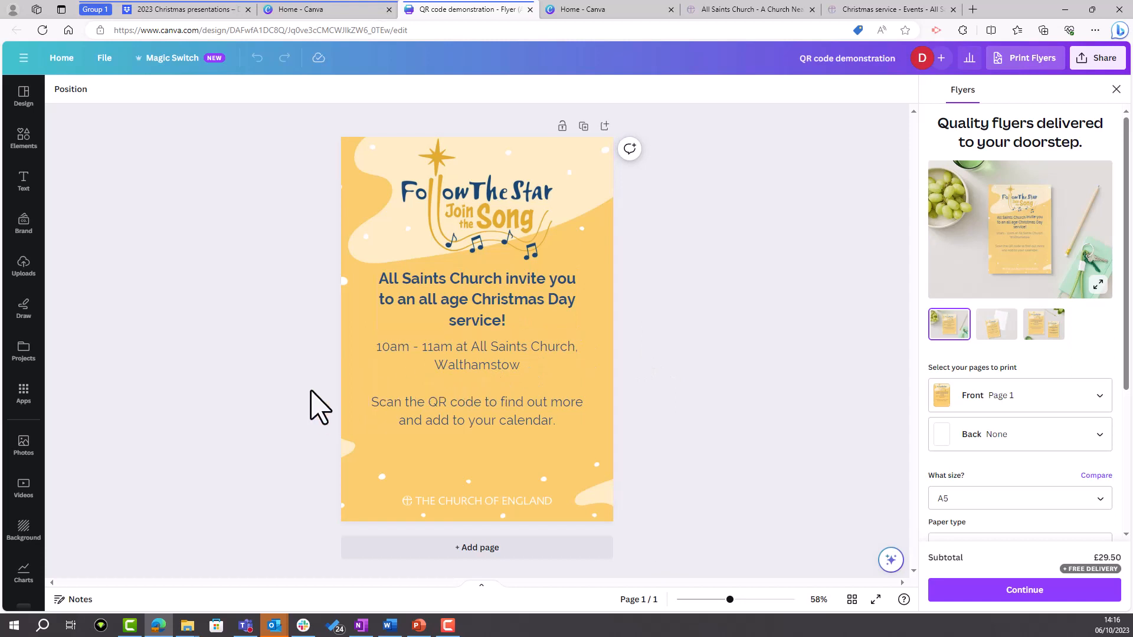
pyautogui.moveTo(316, 411)
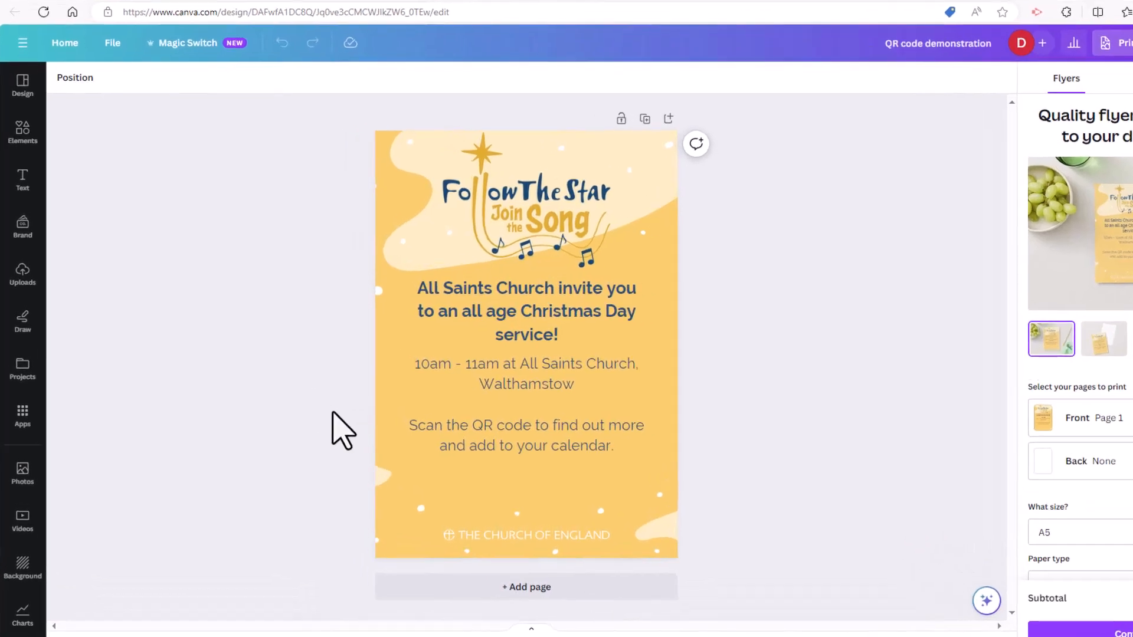
pyautogui.click(22, 416)
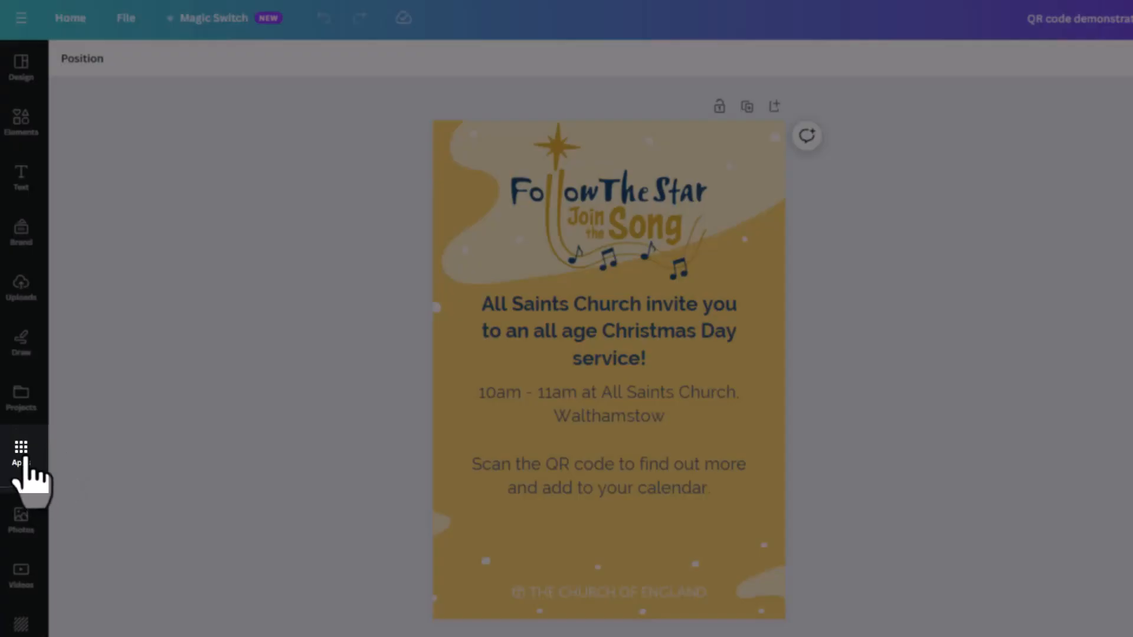
# Search Apps for 'qr code', open the QR Code app and select its URL field.
pyautogui.click(21, 451)
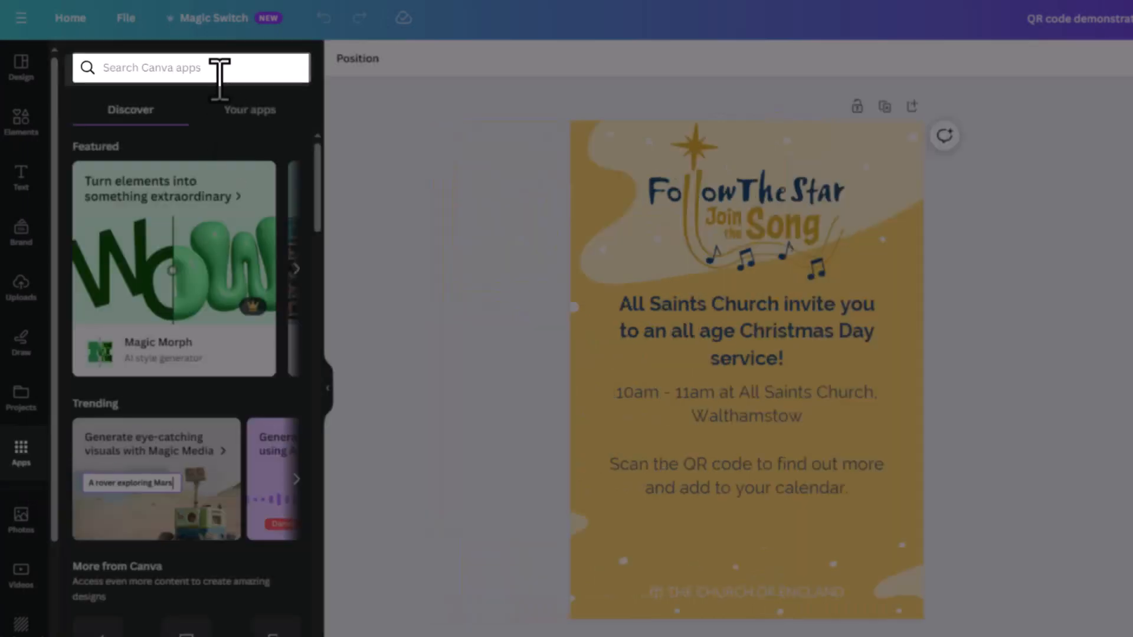
pyautogui.click(190, 67)
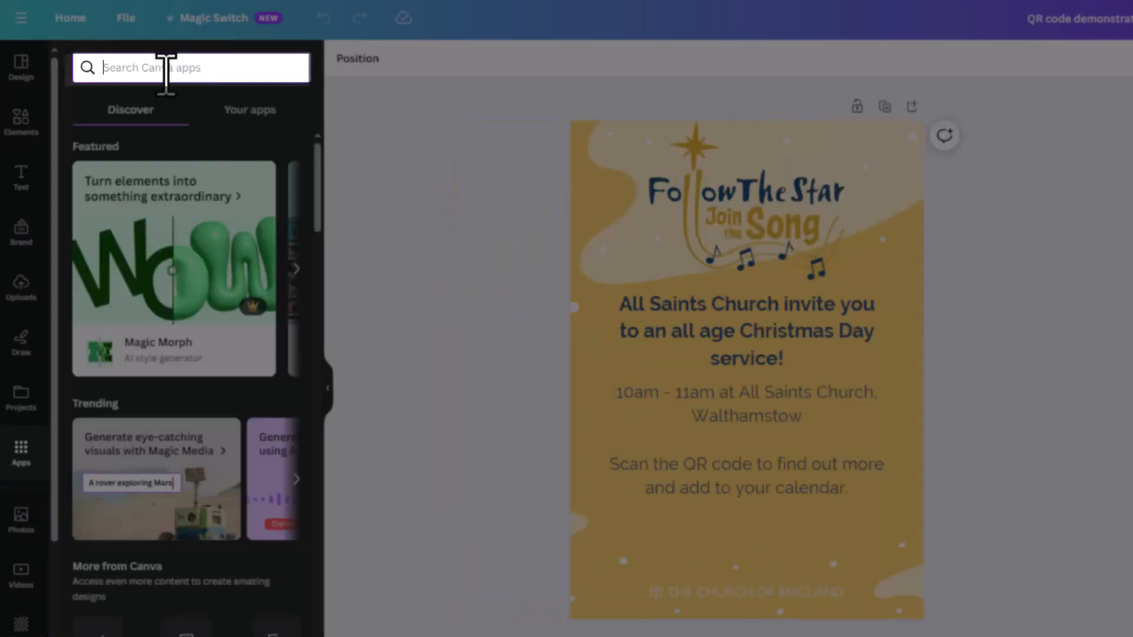
pyautogui.write('qr code')
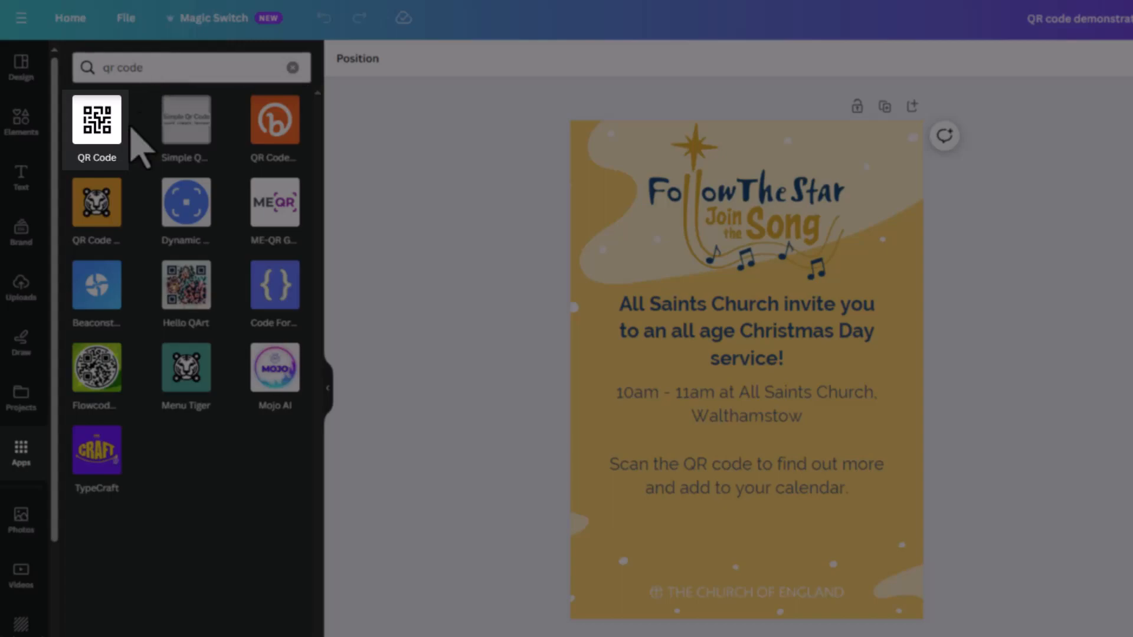
pyautogui.click(96, 120)
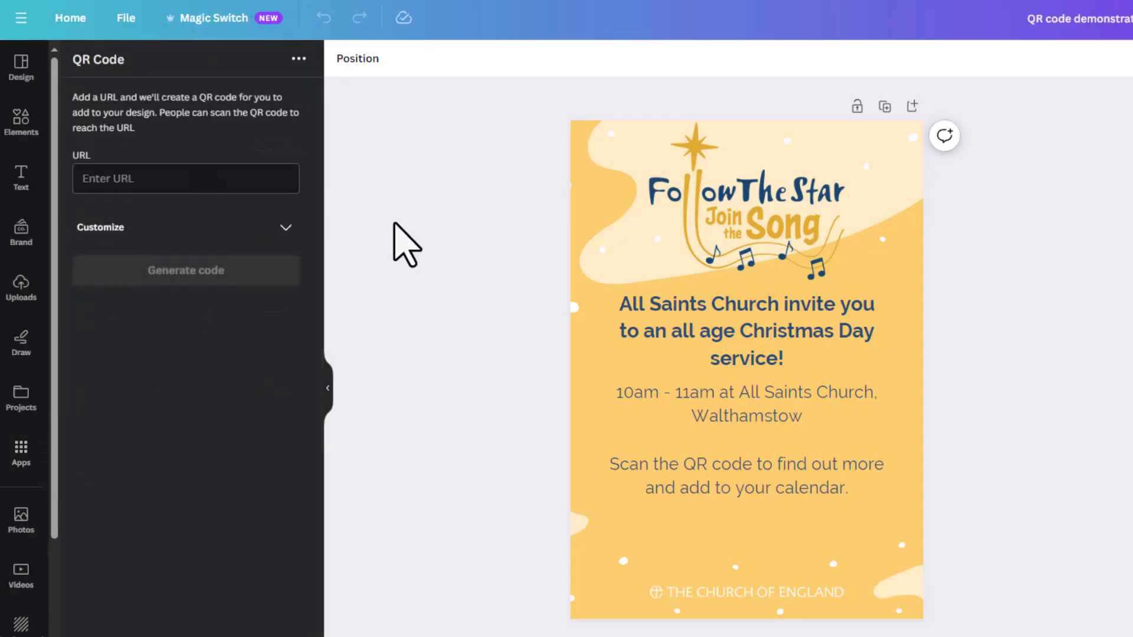
pyautogui.click(185, 178)
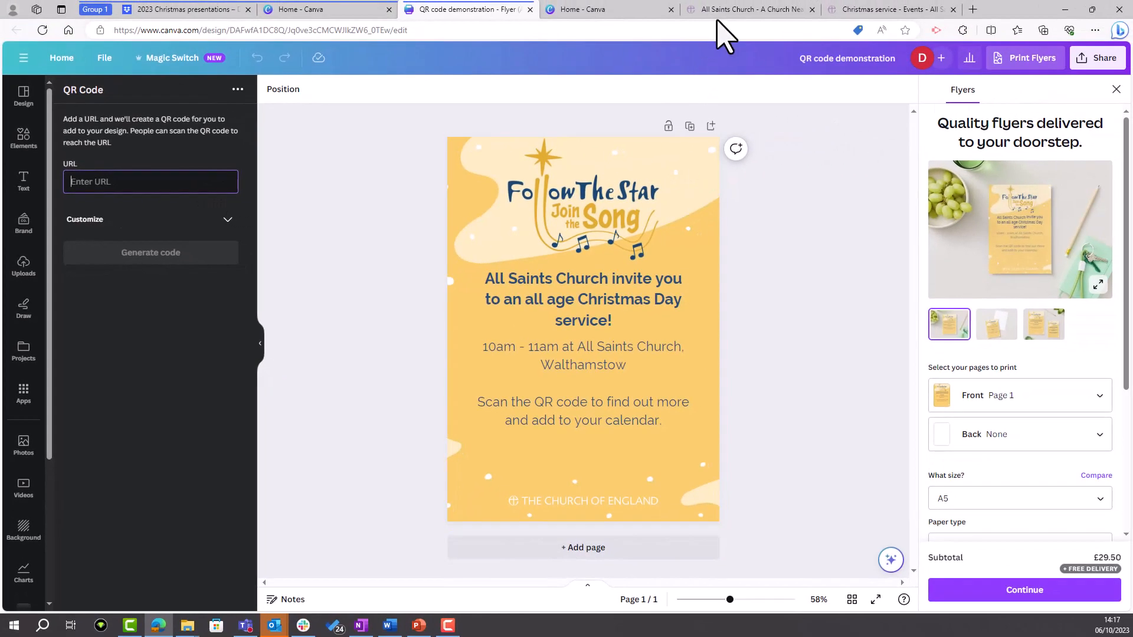
# Copy the Christmas service event link from A Church Near You's Services and events.
pyautogui.click(751, 9)
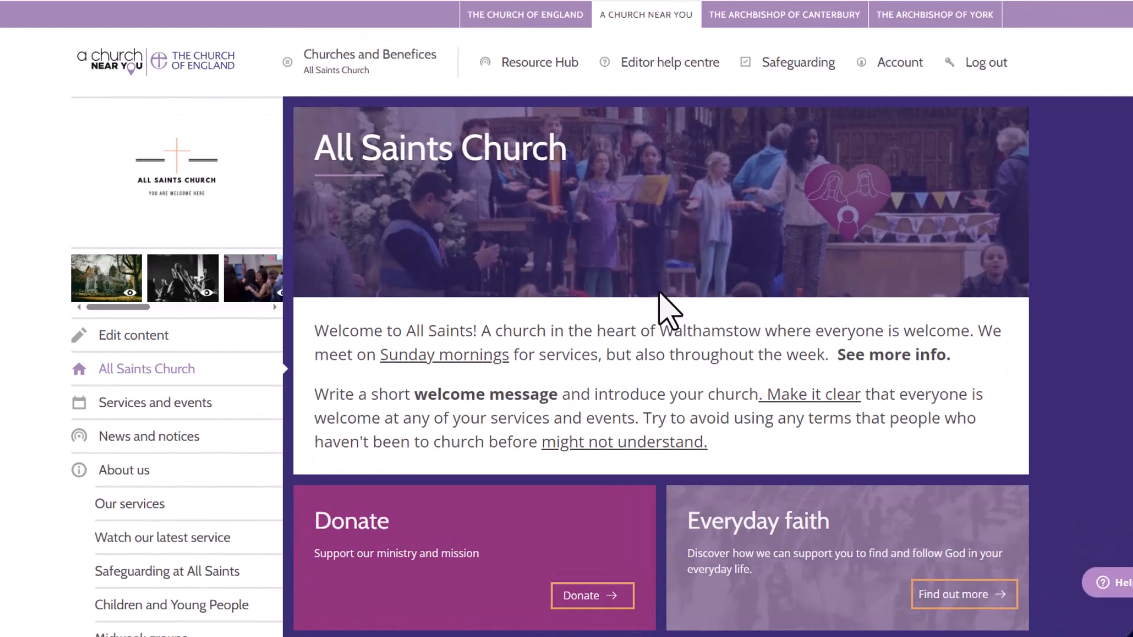
pyautogui.moveTo(154, 402)
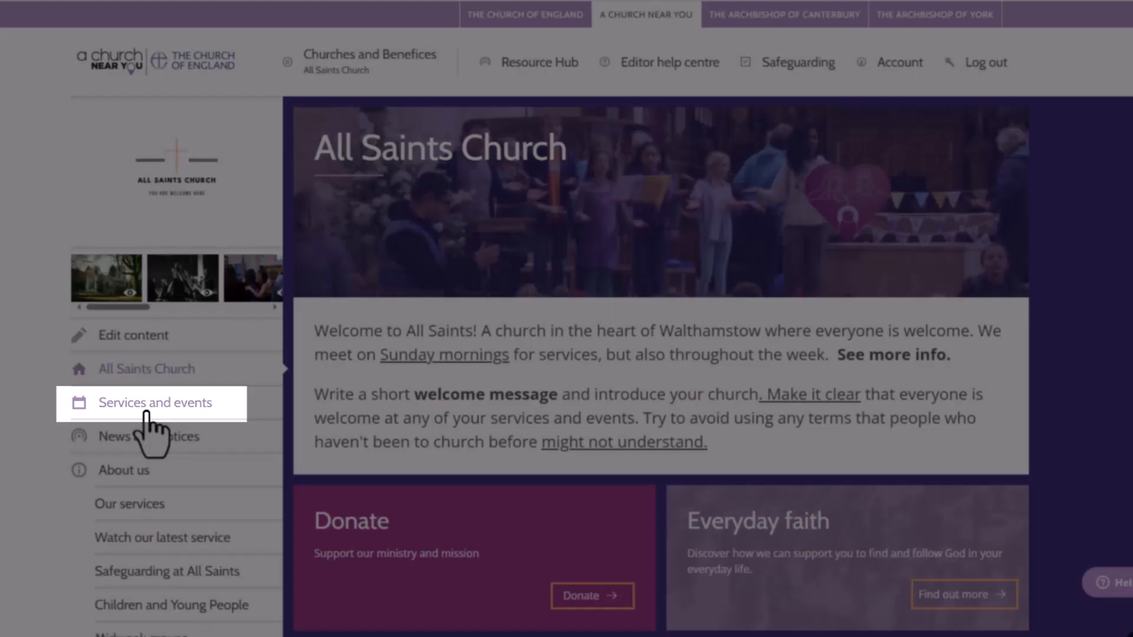
pyautogui.click(151, 402)
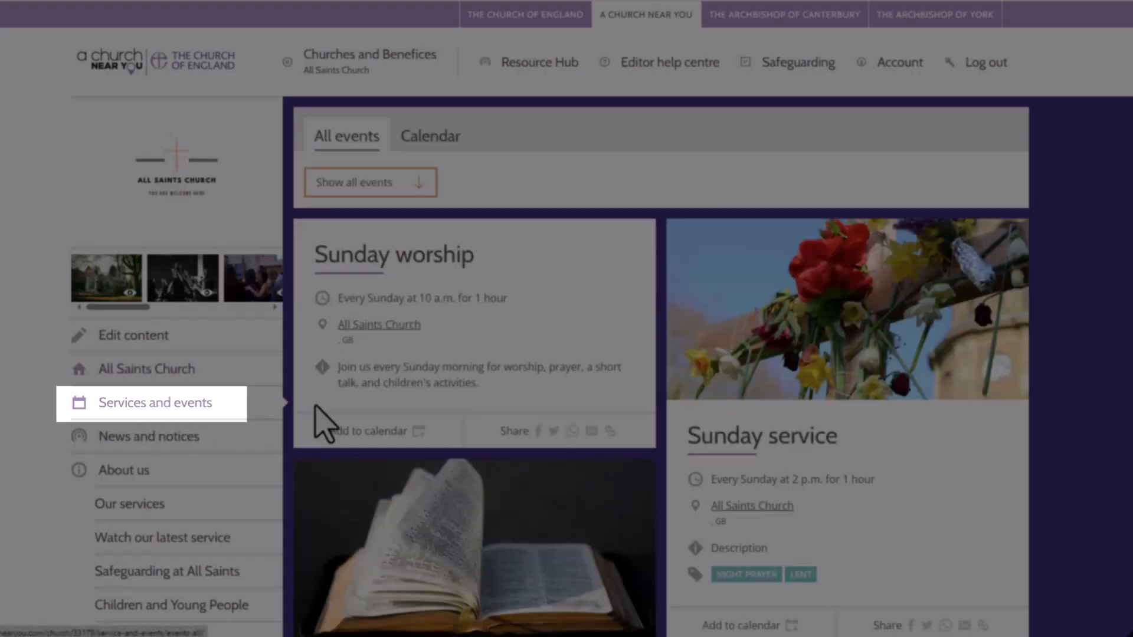
pyautogui.scroll(-3)
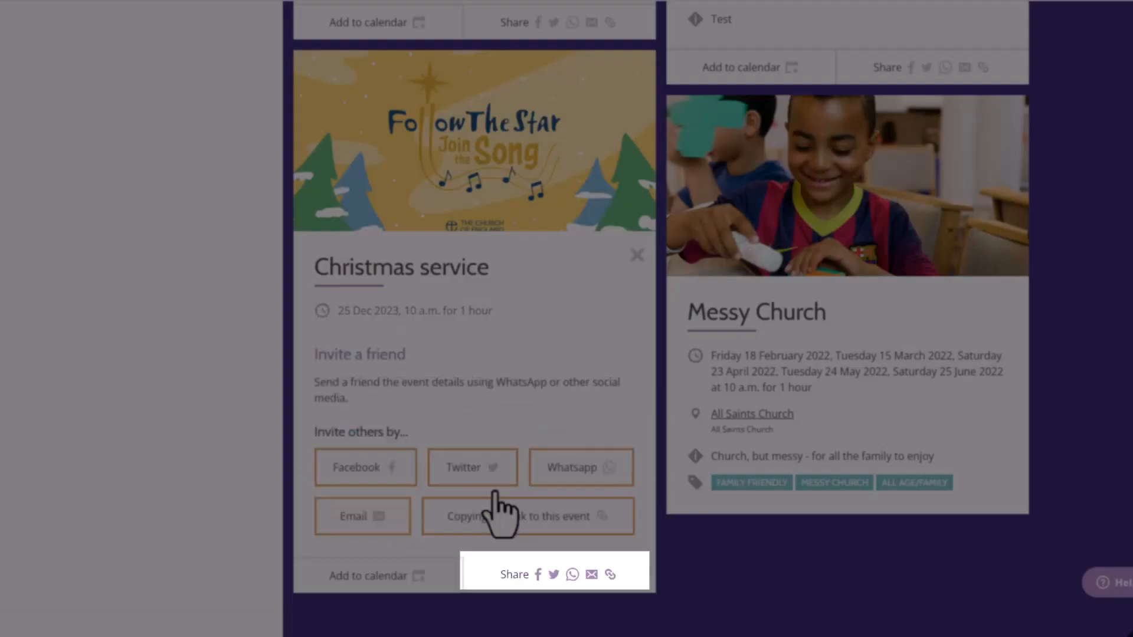
pyautogui.click(527, 515)
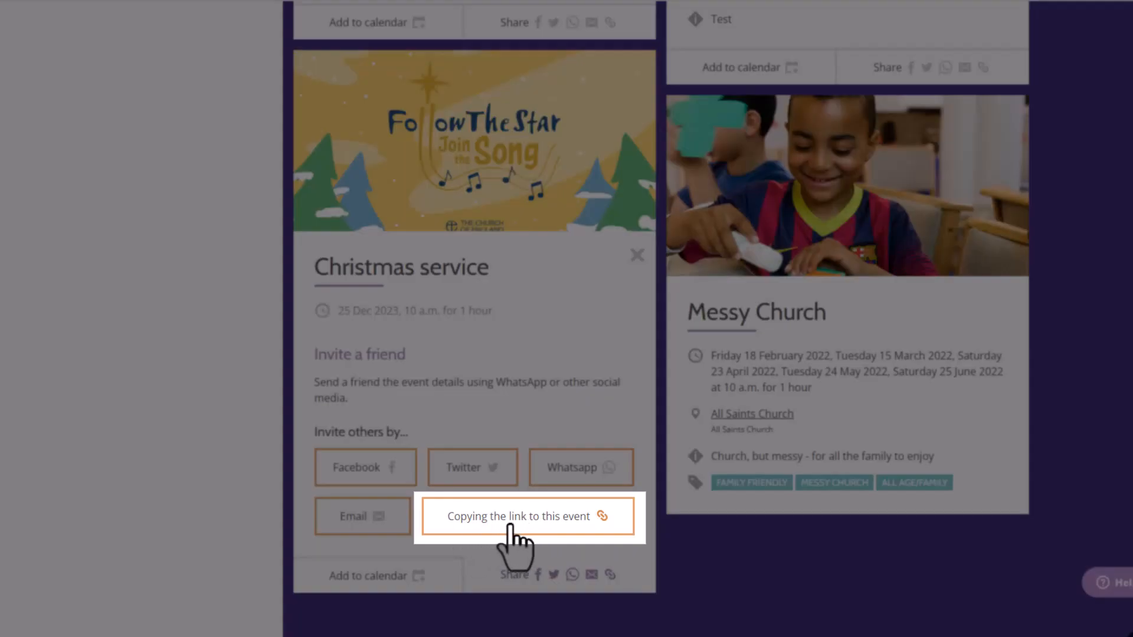
pyautogui.click(527, 516)
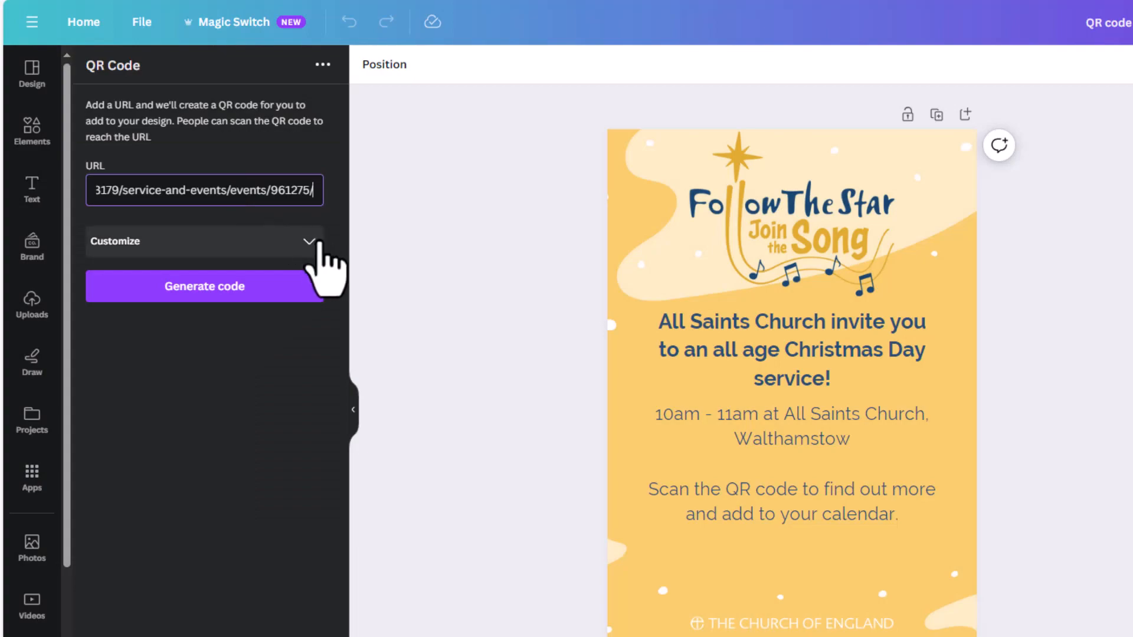
# Expand Customize, preview the background colour choices, and leave the margin at 2.
pyautogui.click(203, 241)
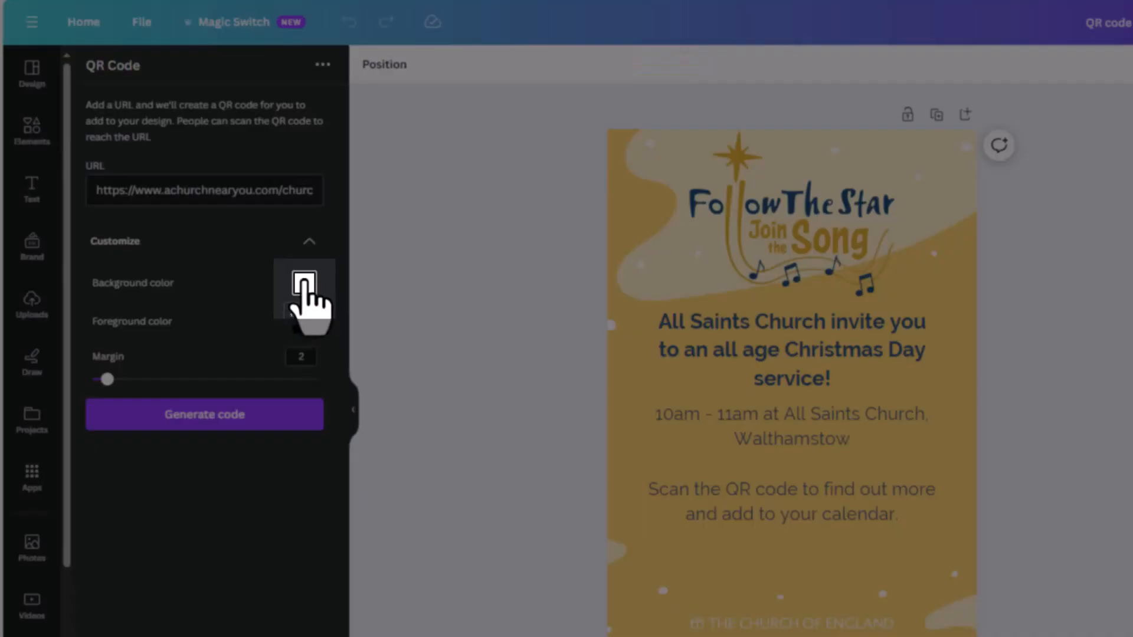
pyautogui.click(304, 283)
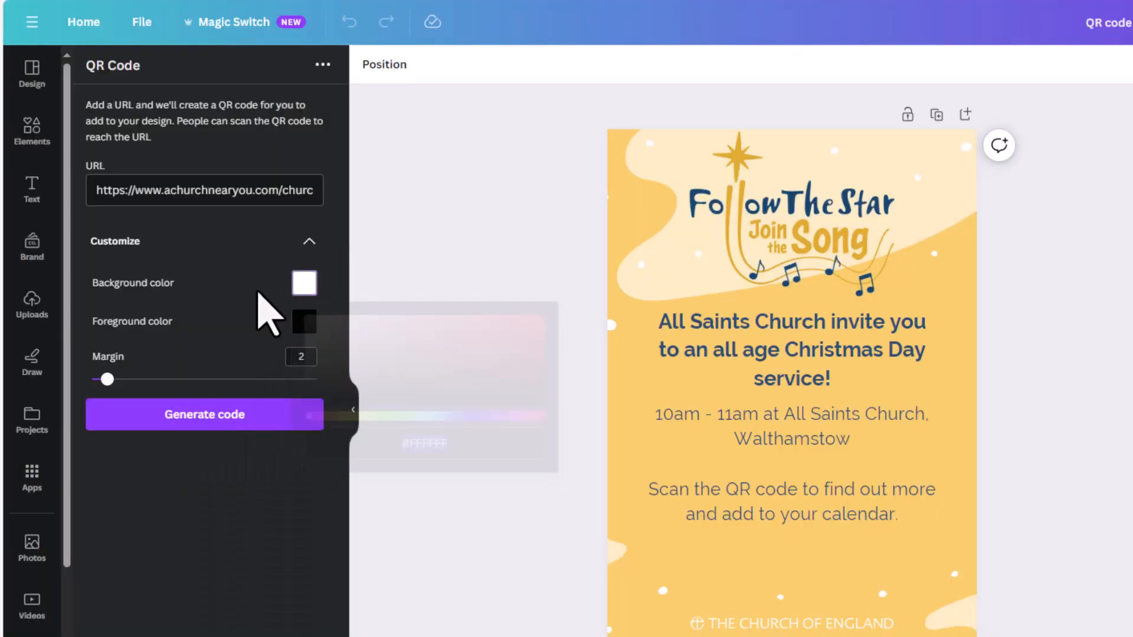
pyautogui.click(303, 324)
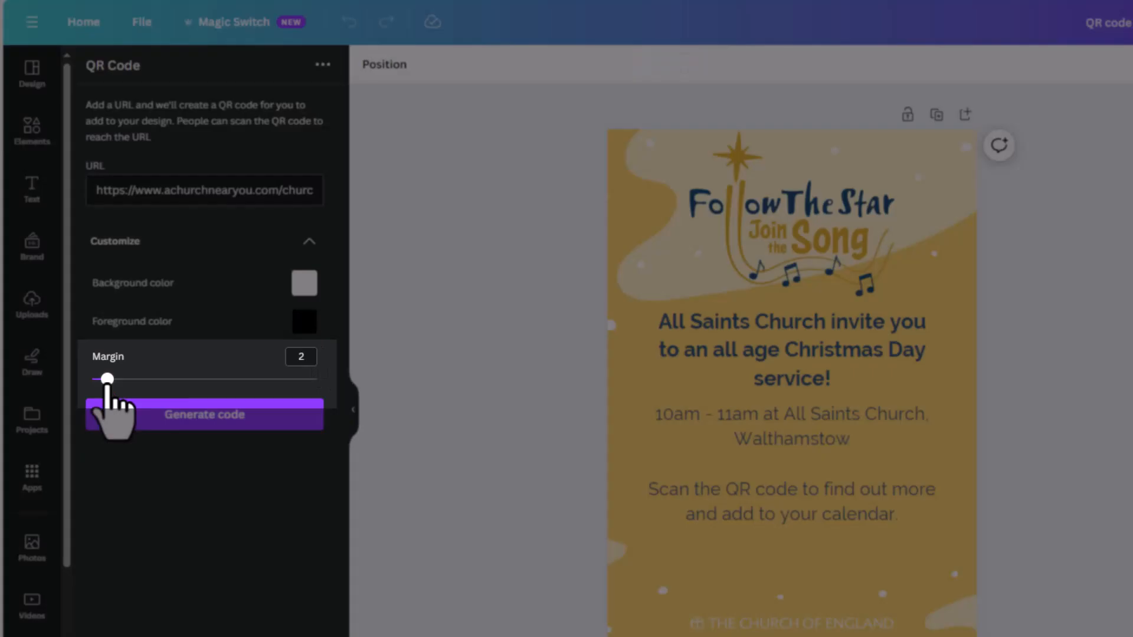
pyautogui.moveTo(107, 379); pyautogui.dragTo(293, 379)
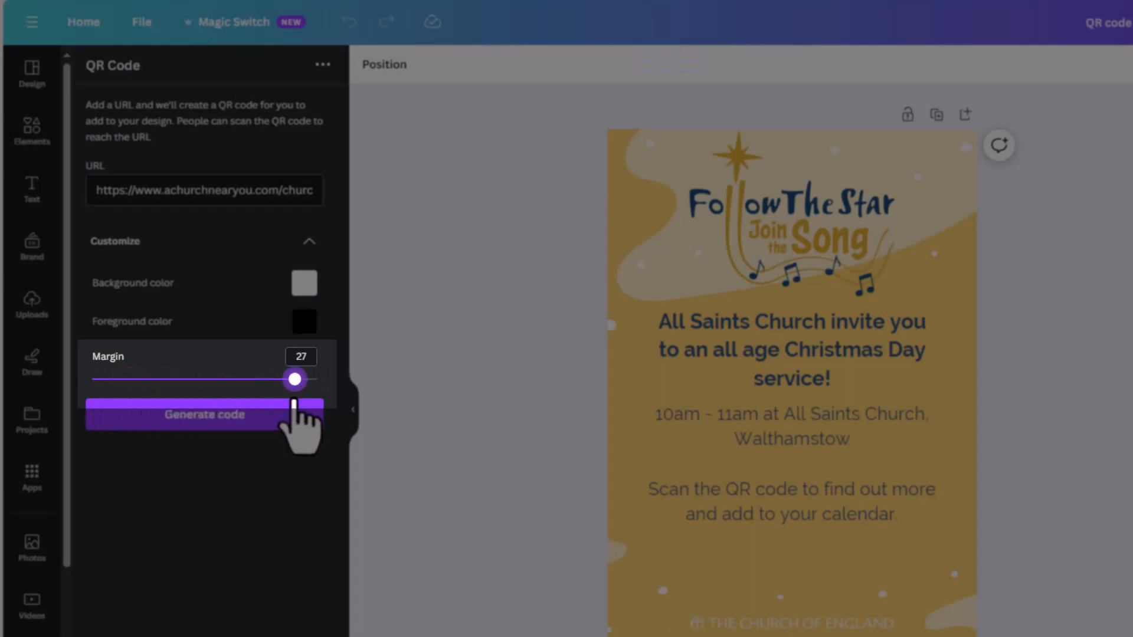
pyautogui.moveTo(293, 379); pyautogui.dragTo(107, 378)
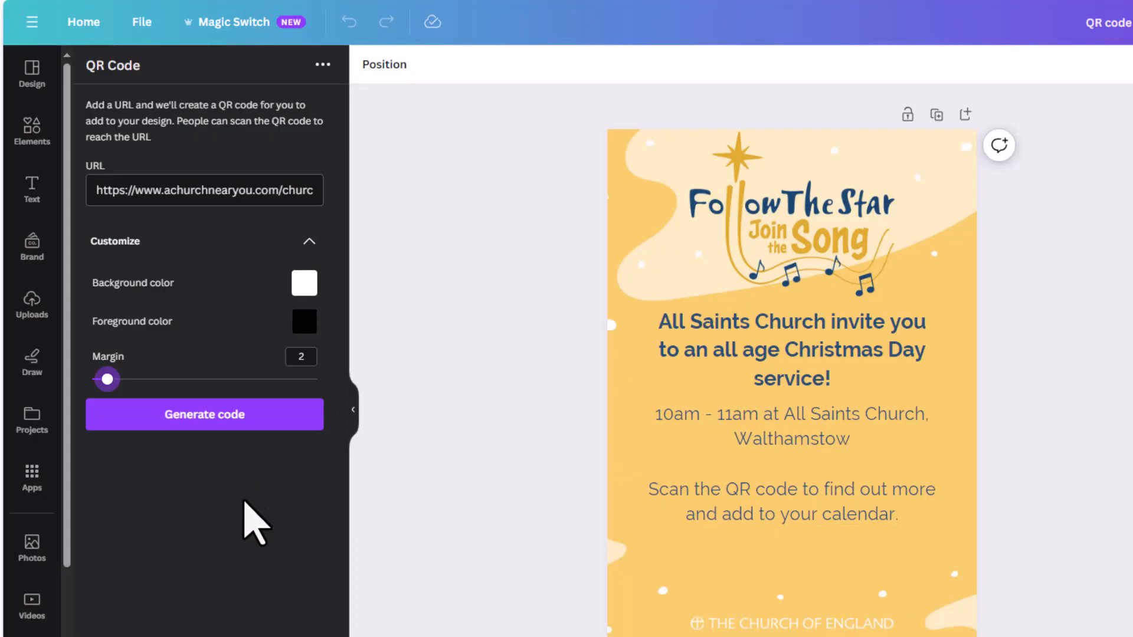
# Generate the QR code for the Christmas service link and place it on the flyer.
pyautogui.click(205, 414)
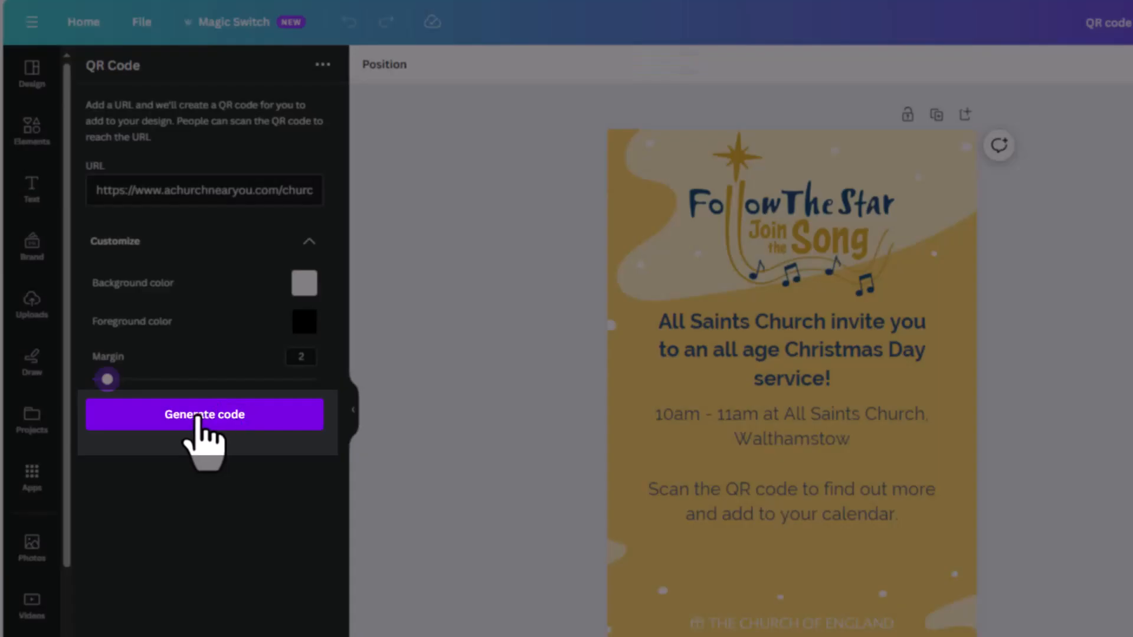
pyautogui.click(204, 414)
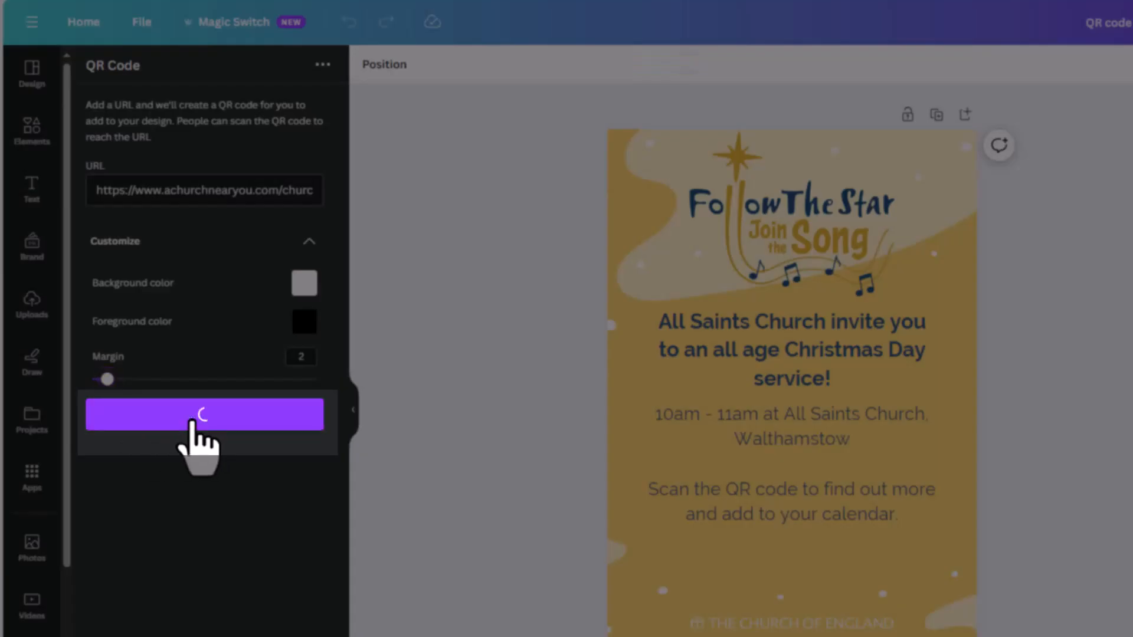
pyautogui.click(205, 415)
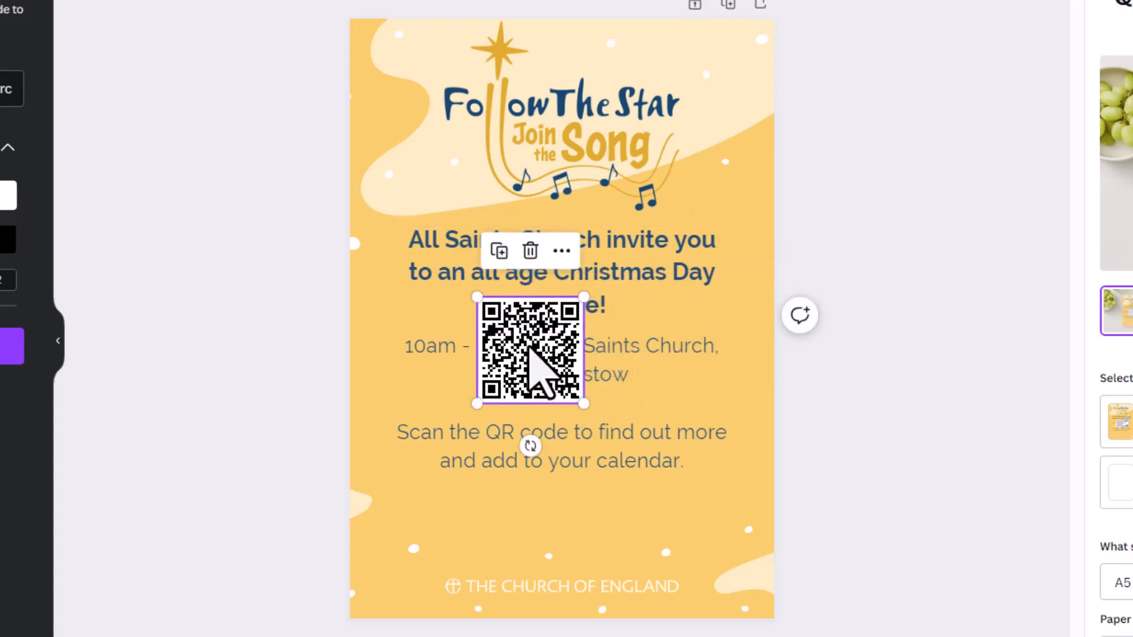
# Move the QR code below 'Scan the QR code', shrink it and centre it.
pyautogui.moveTo(530, 347); pyautogui.dragTo(561, 513)
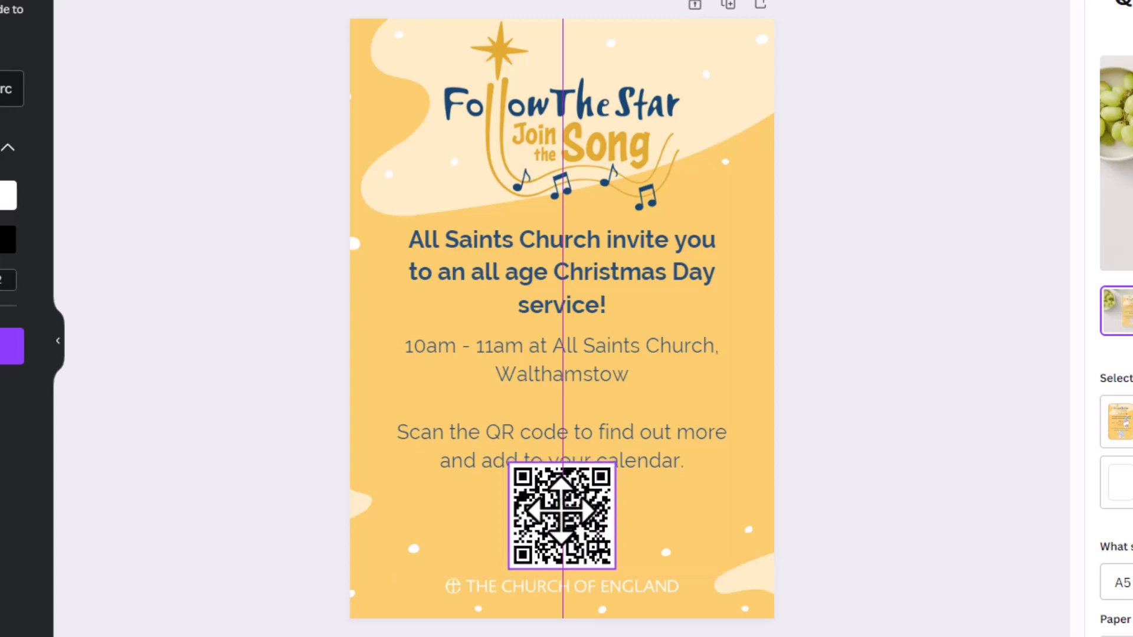
pyautogui.click(560, 515)
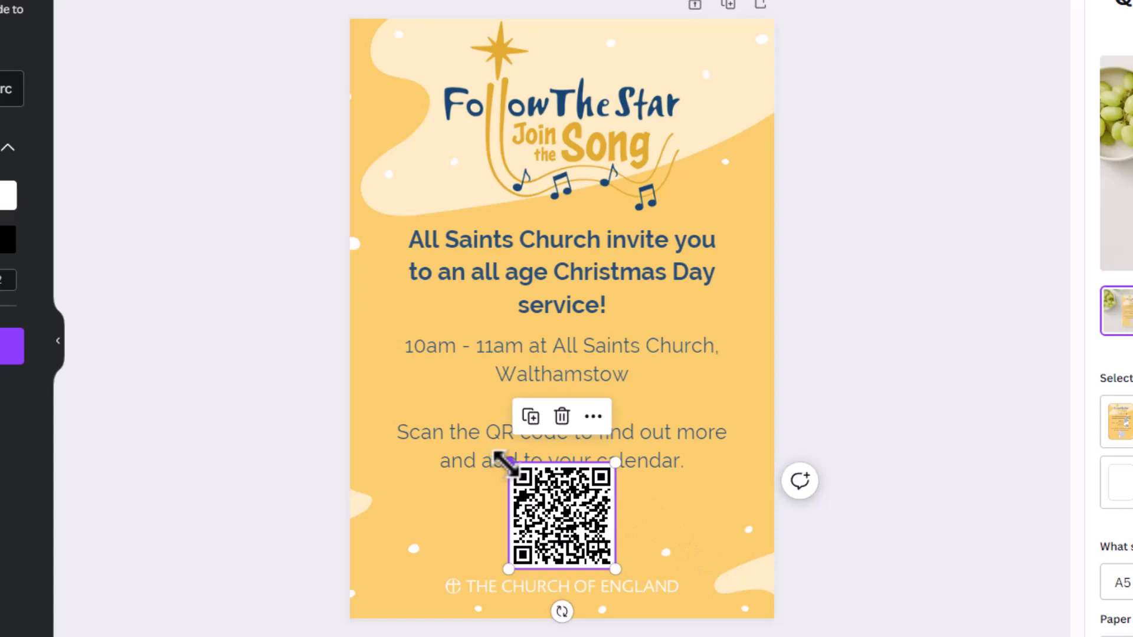
pyautogui.moveTo(508, 468); pyautogui.dragTo(526, 483)
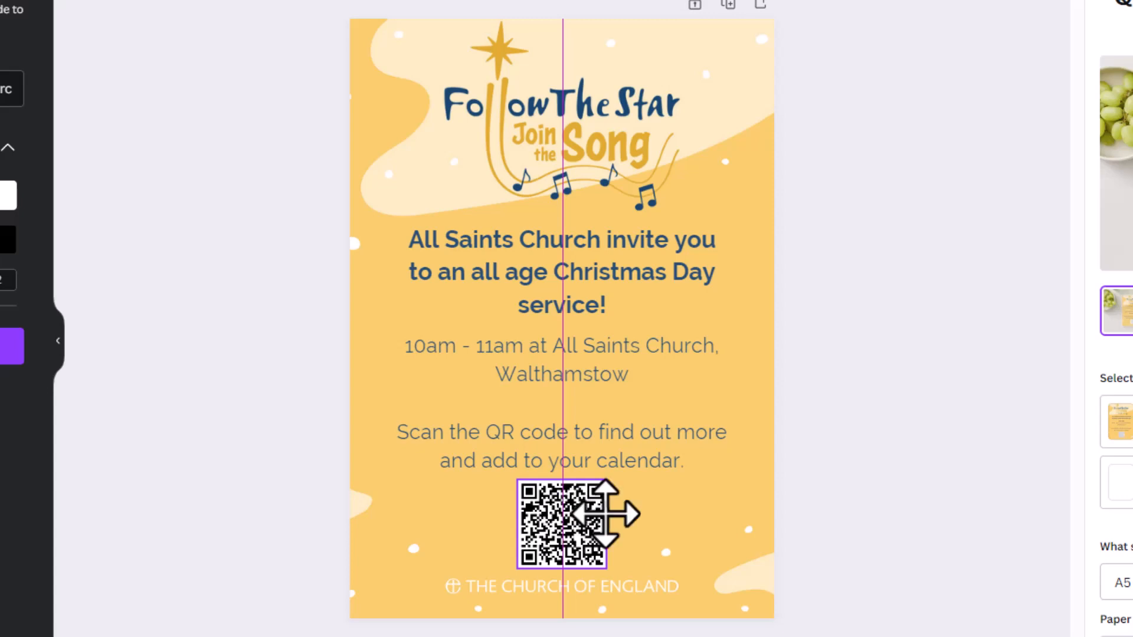
pyautogui.click(881, 470)
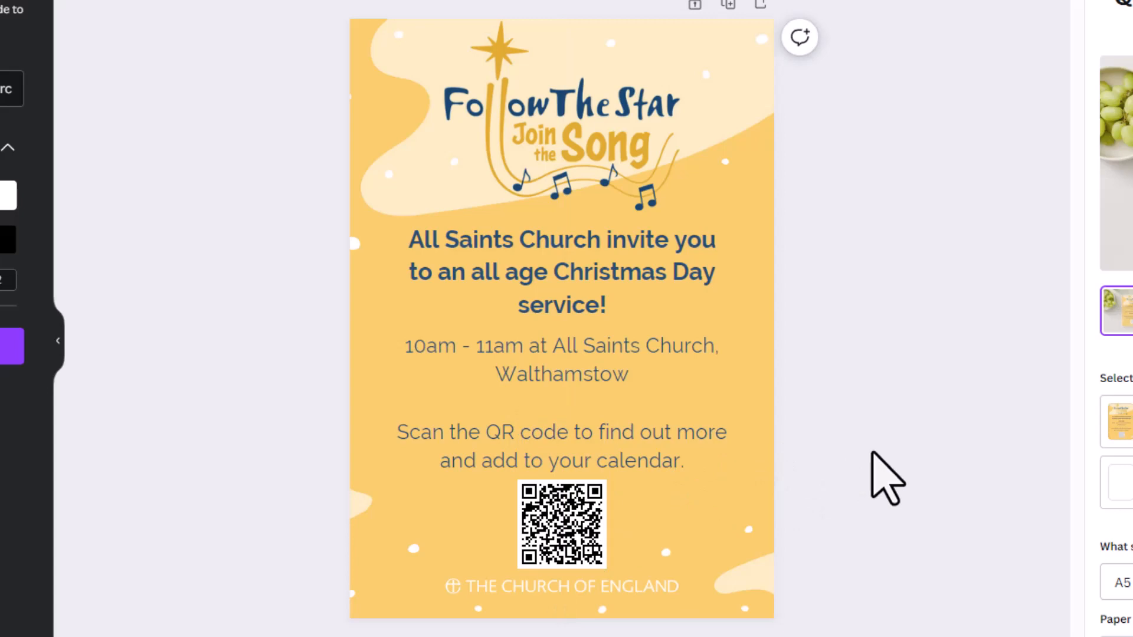
pyautogui.click(560, 524)
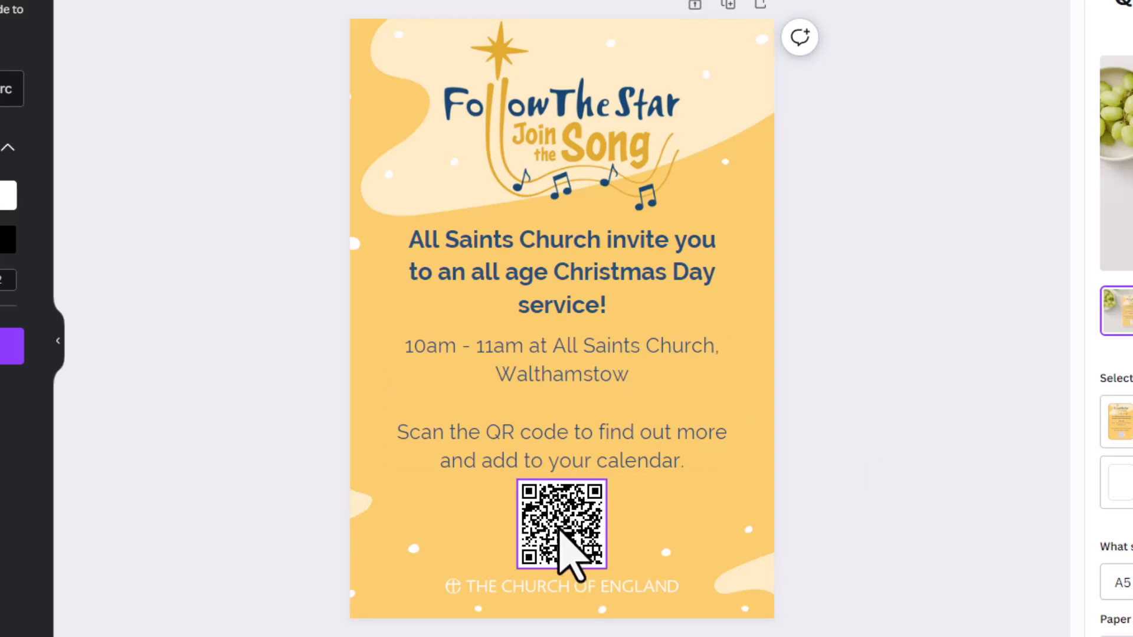
pyautogui.click(561, 525)
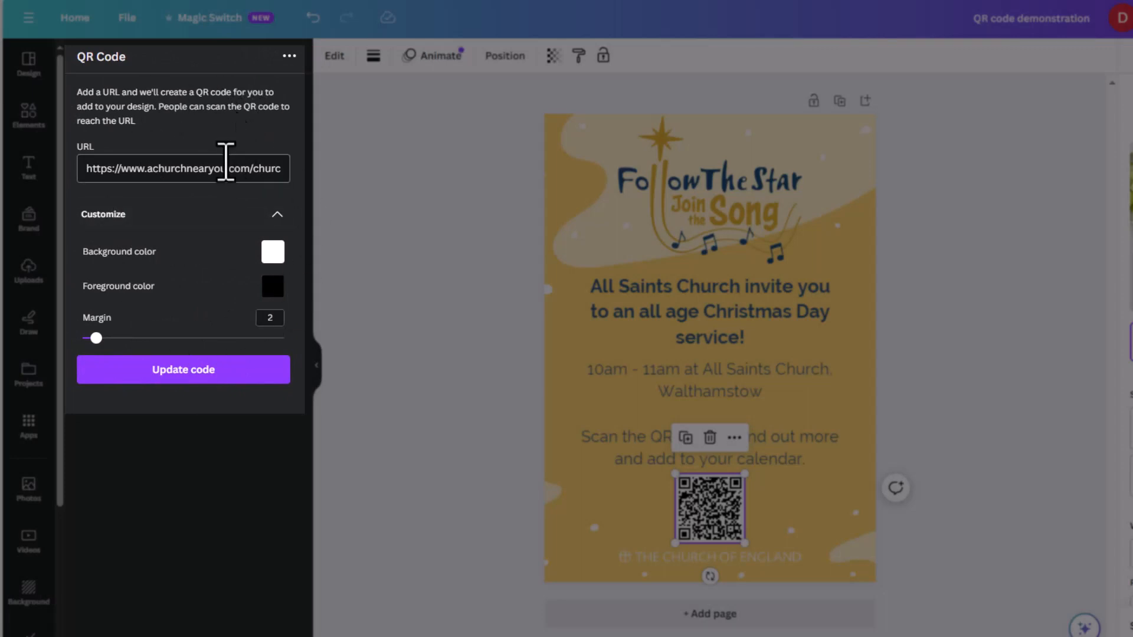
# Select the QR Code app's URL field to check the code's link.
pyautogui.click(183, 167)
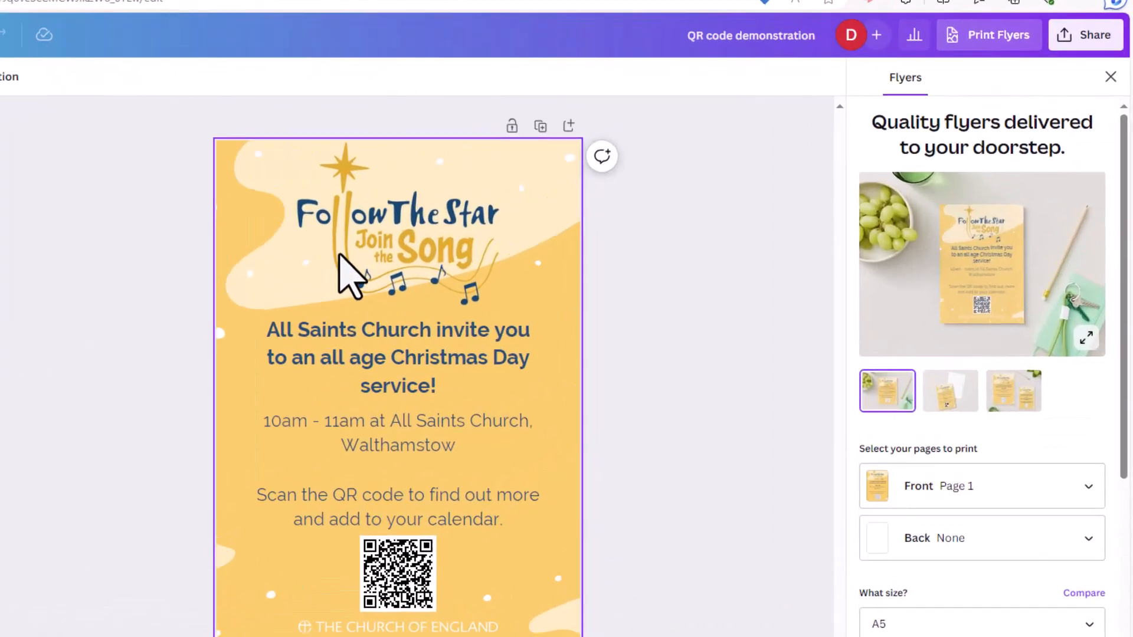
# Download the flyer as a PNG through Share > Download.
pyautogui.click(1084, 34)
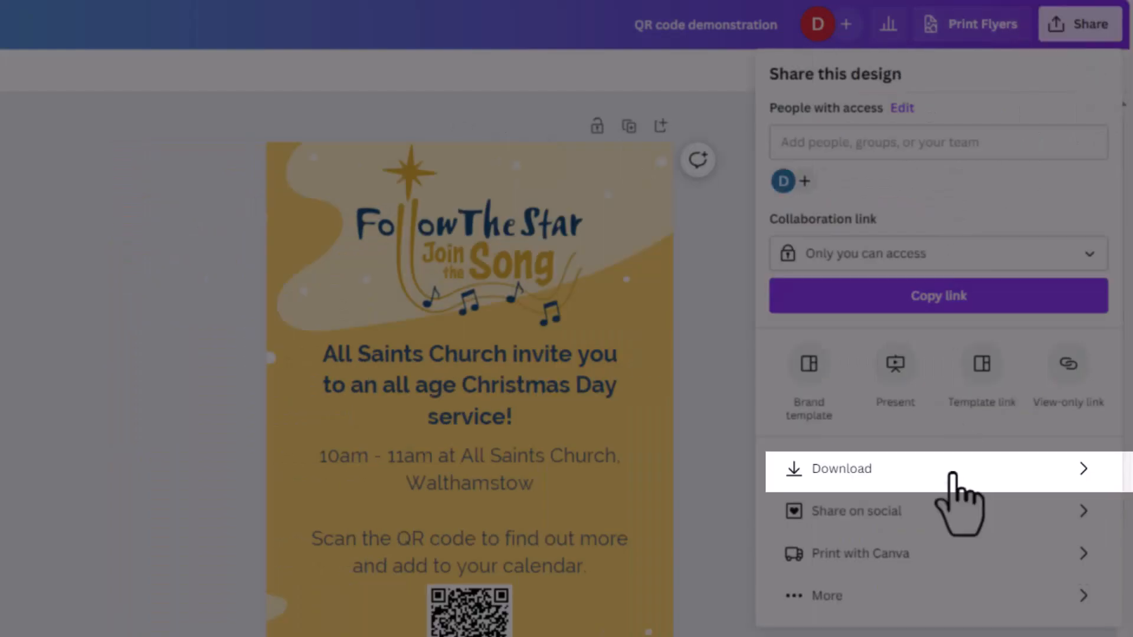
pyautogui.click(839, 468)
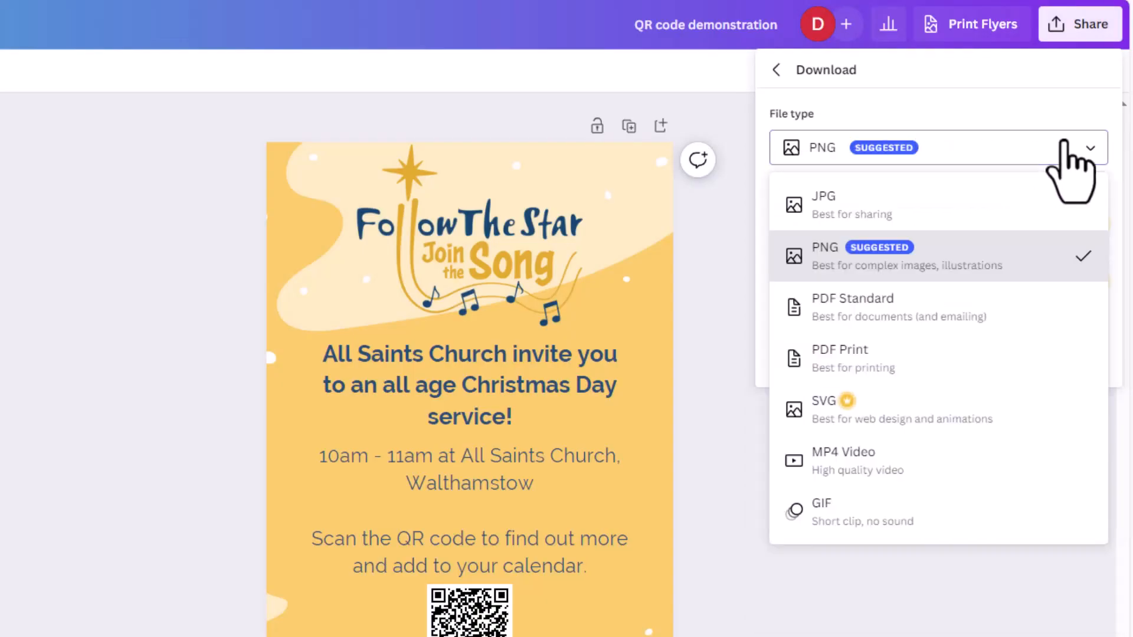
pyautogui.click(824, 255)
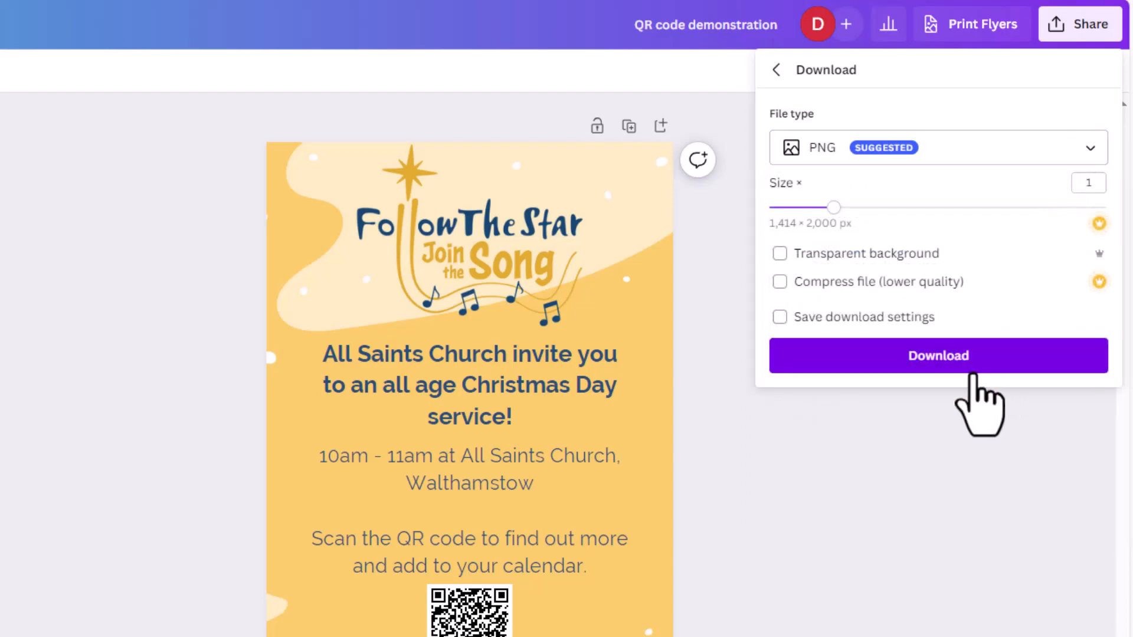
pyautogui.click(937, 355)
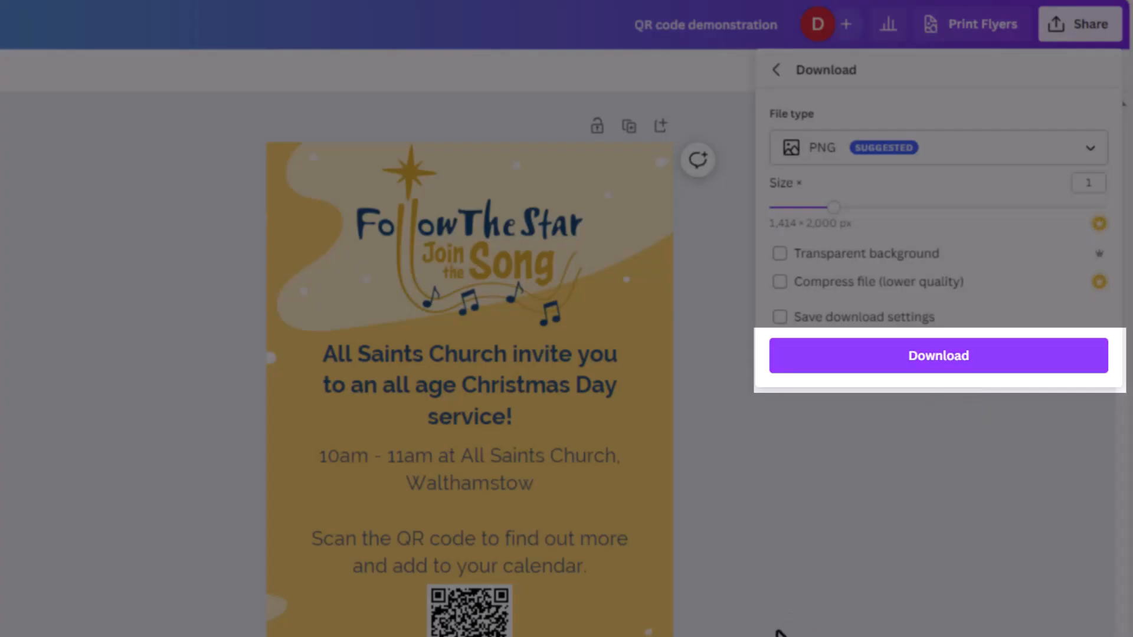
pyautogui.click(938, 355)
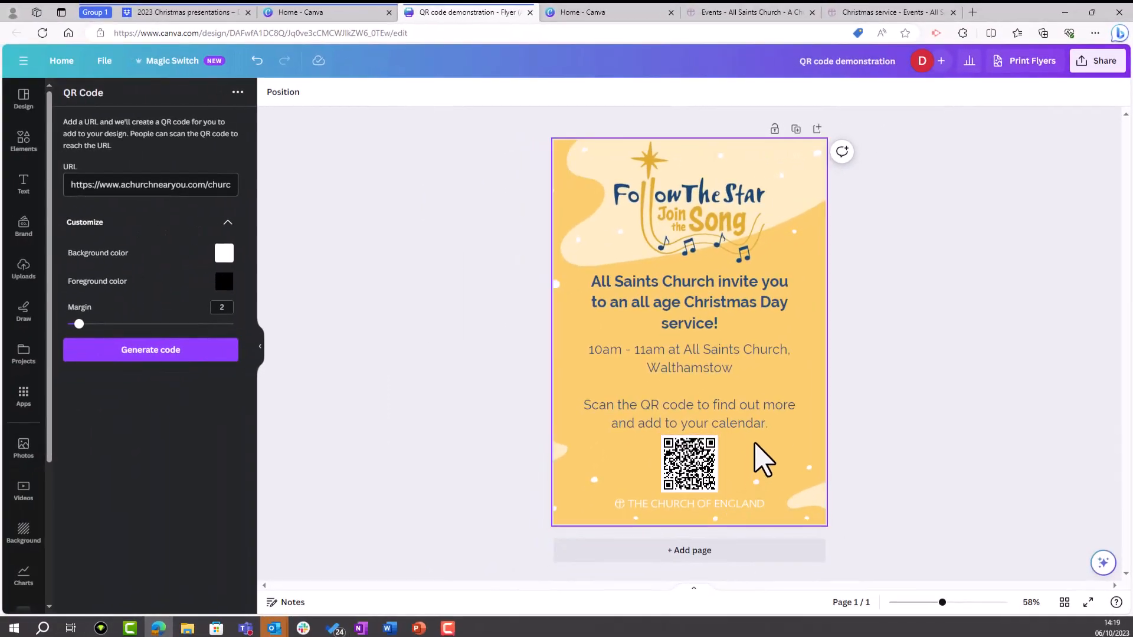
pyautogui.moveTo(751, 459)
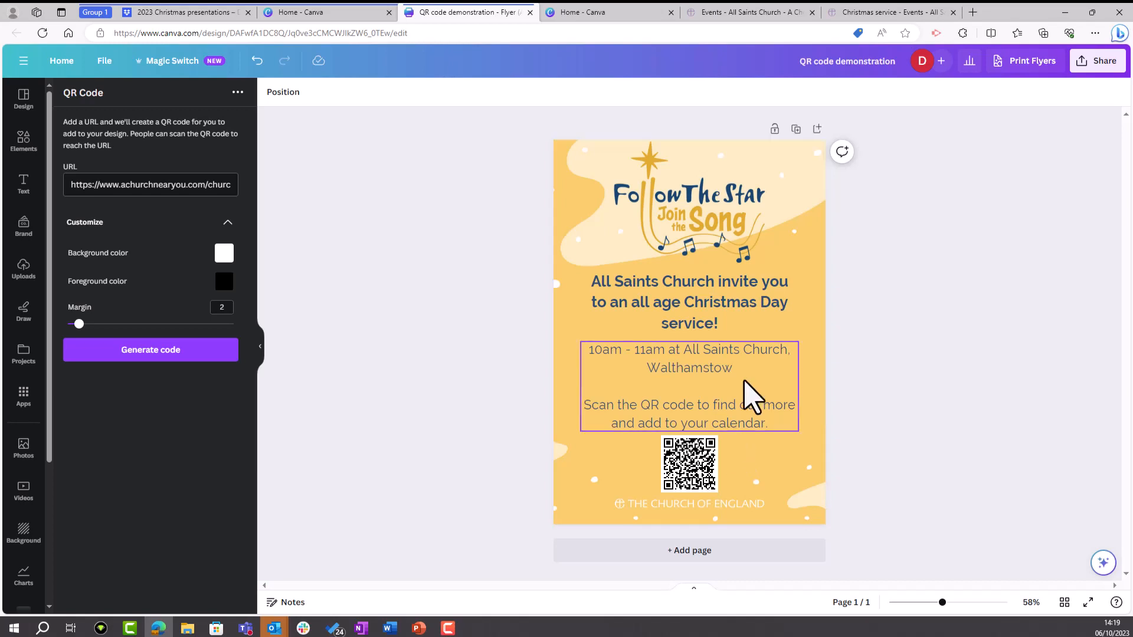
pyautogui.click(894, 12)
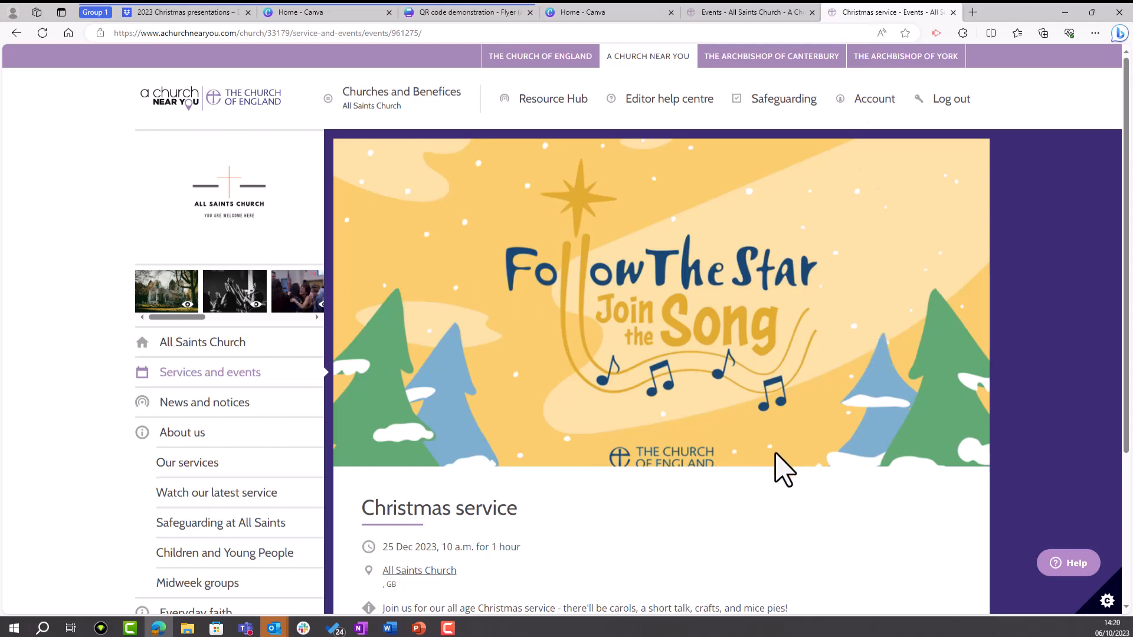
pyautogui.moveTo(744, 553)
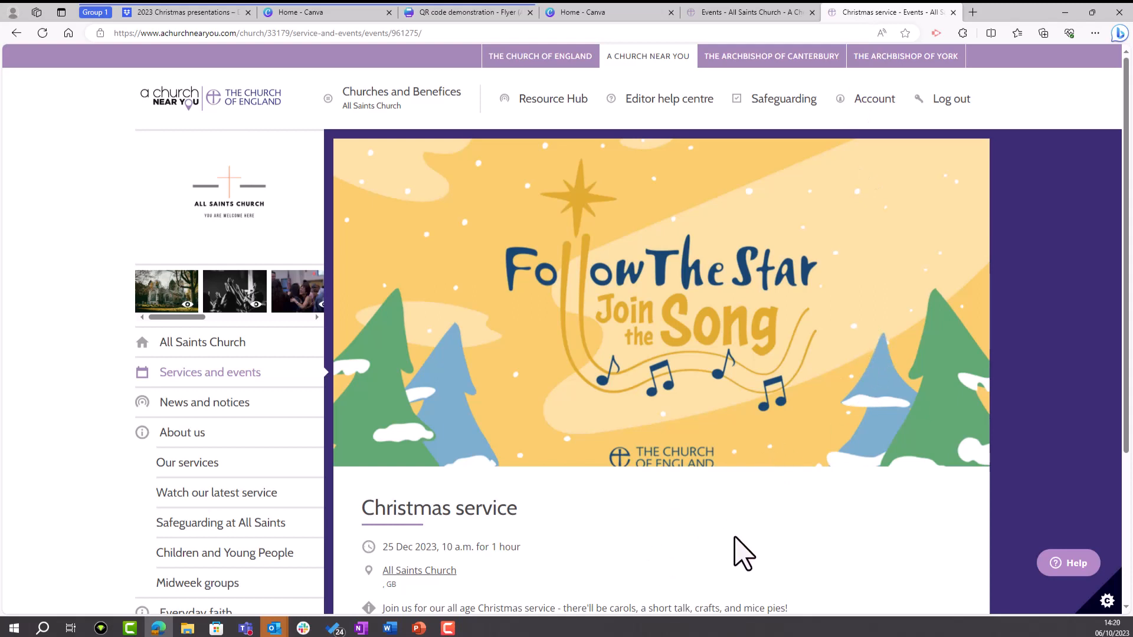
# View the Christmas service's Add to calendar options, then its Share invite-a-friend buttons.
pyautogui.scroll(-3)
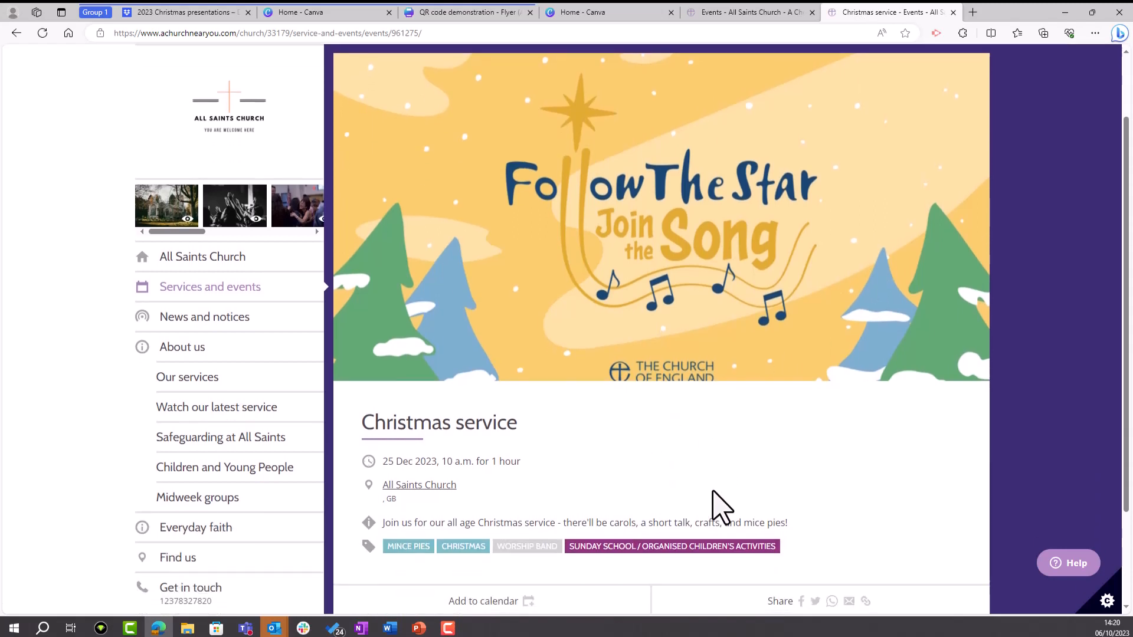
pyautogui.scroll(-3)
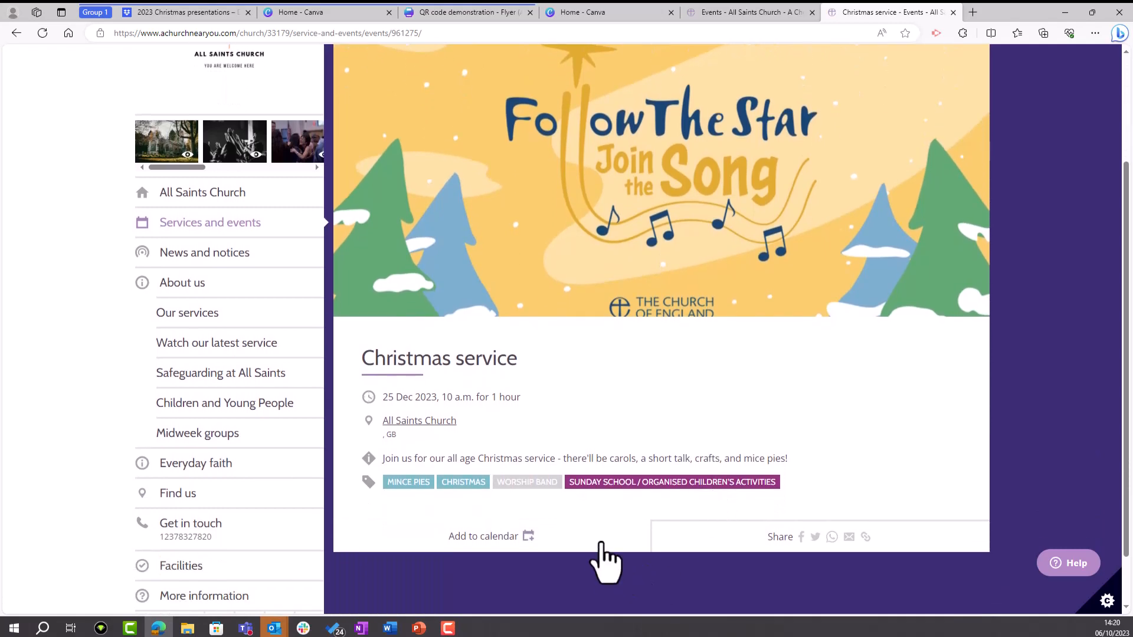
pyautogui.click(483, 537)
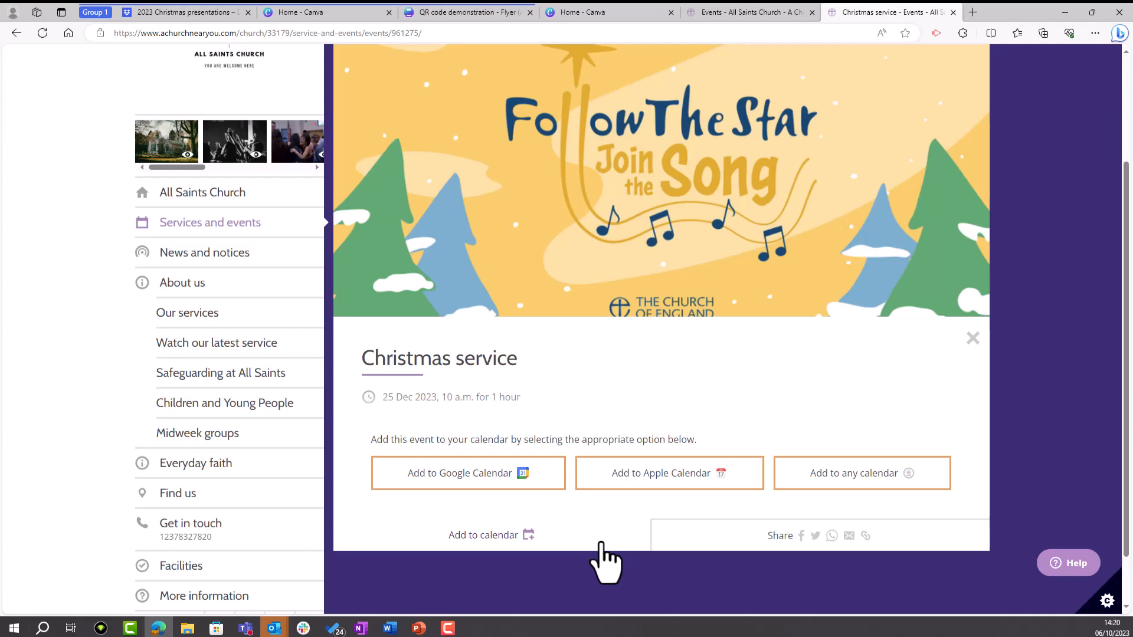
pyautogui.click(779, 536)
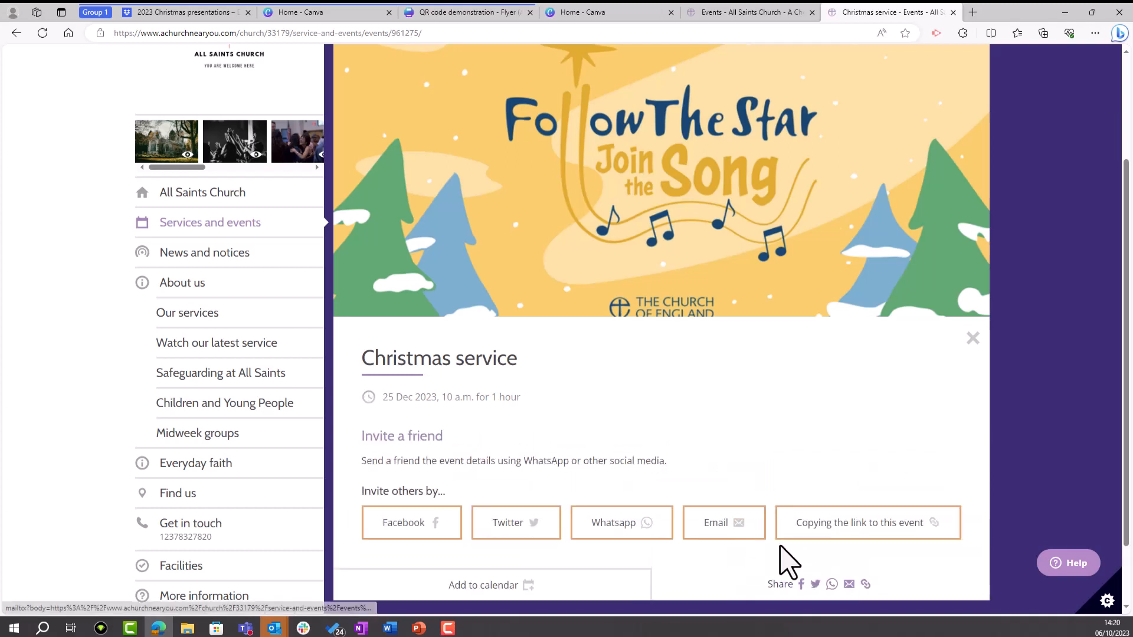
pyautogui.moveTo(517, 570)
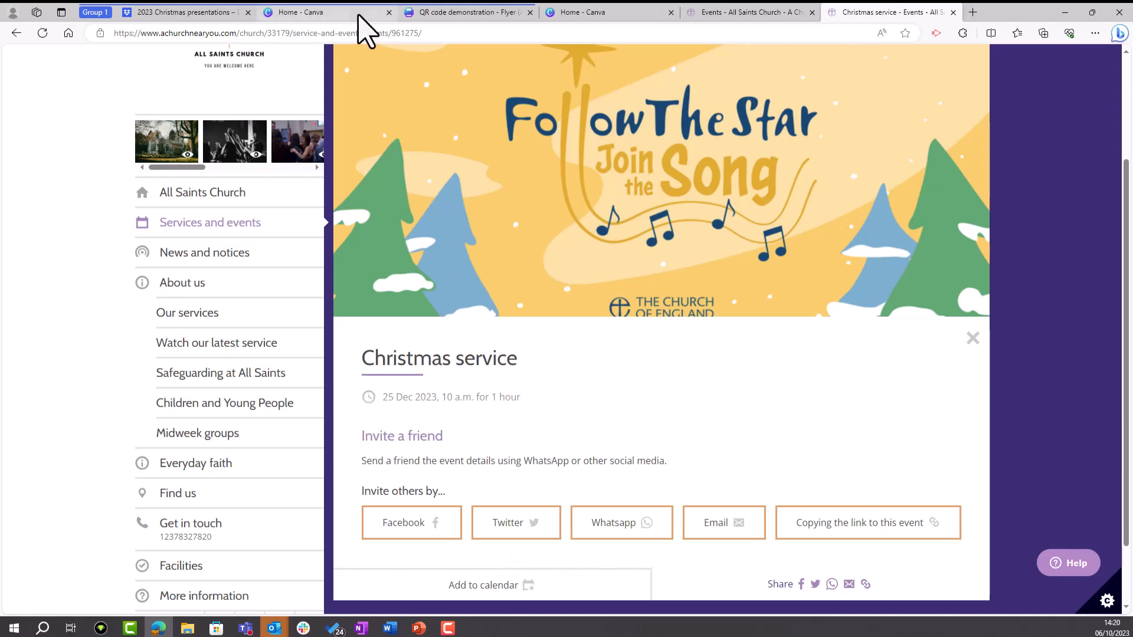
# From Canva Home, search Apps for 'qr code' and open the QR code app's details.
pyautogui.click(318, 13)
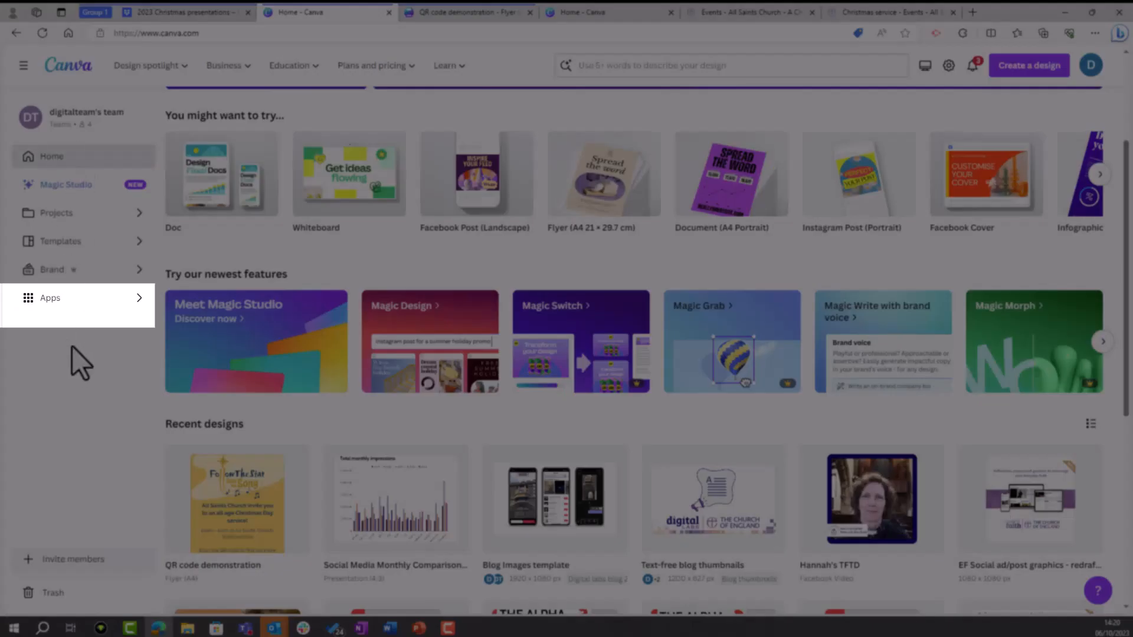
pyautogui.click(49, 297)
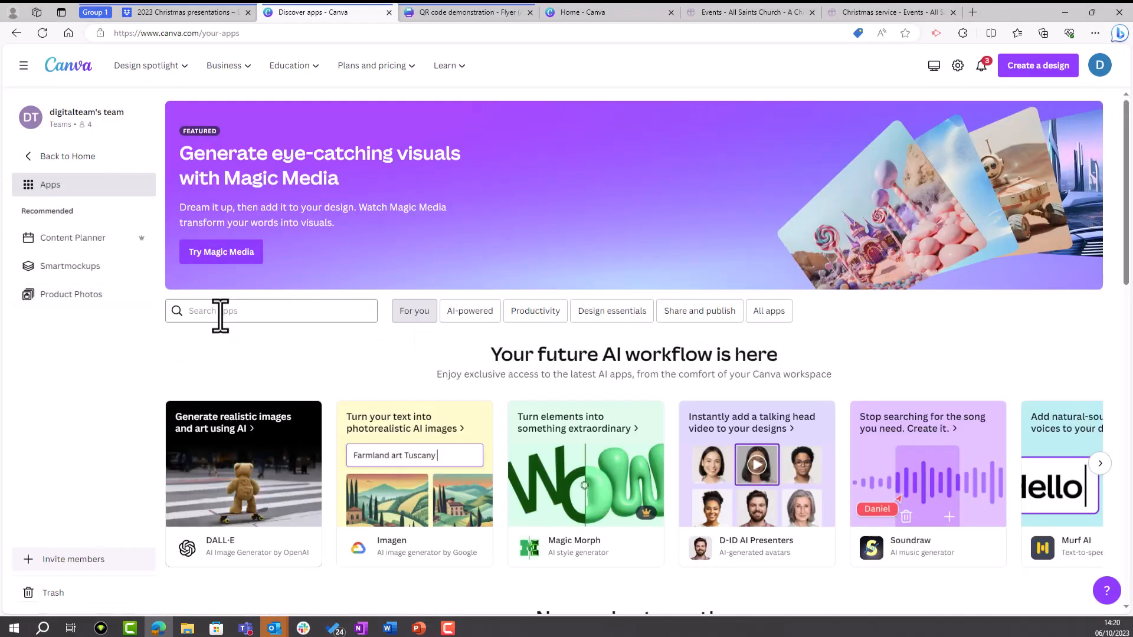
pyautogui.click(270, 311)
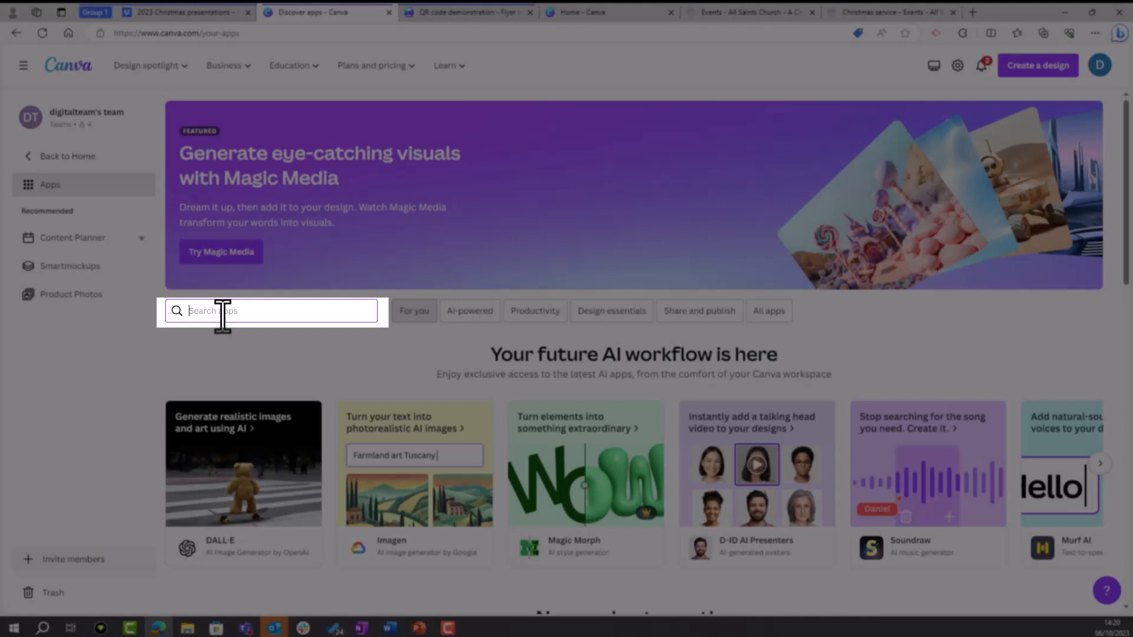
pyautogui.write('qr code')
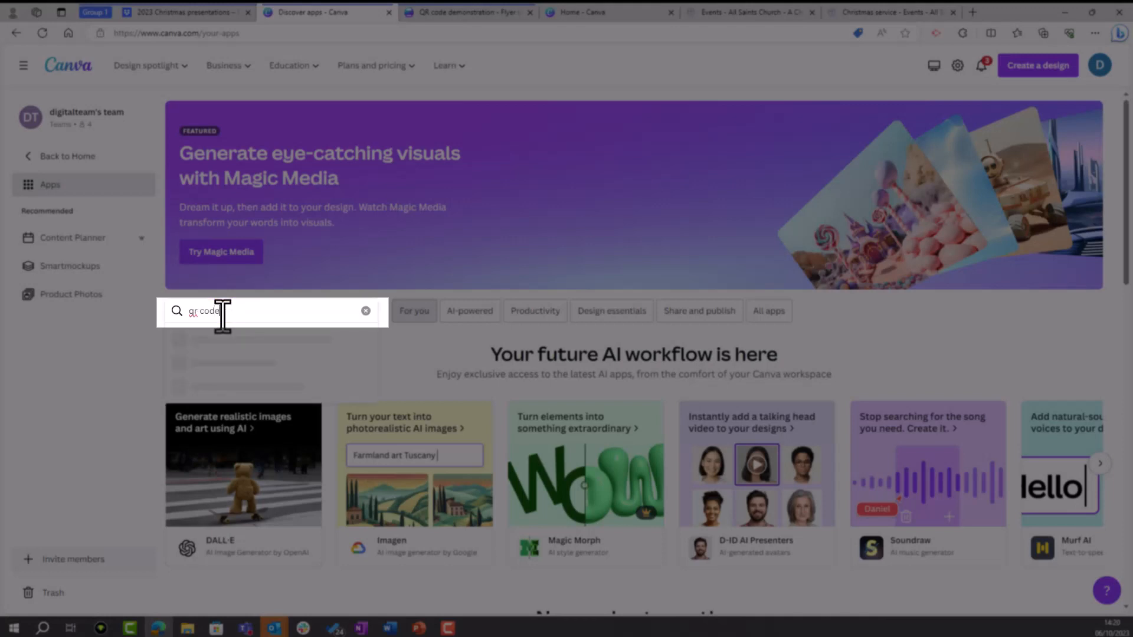
pyautogui.press('Enter')
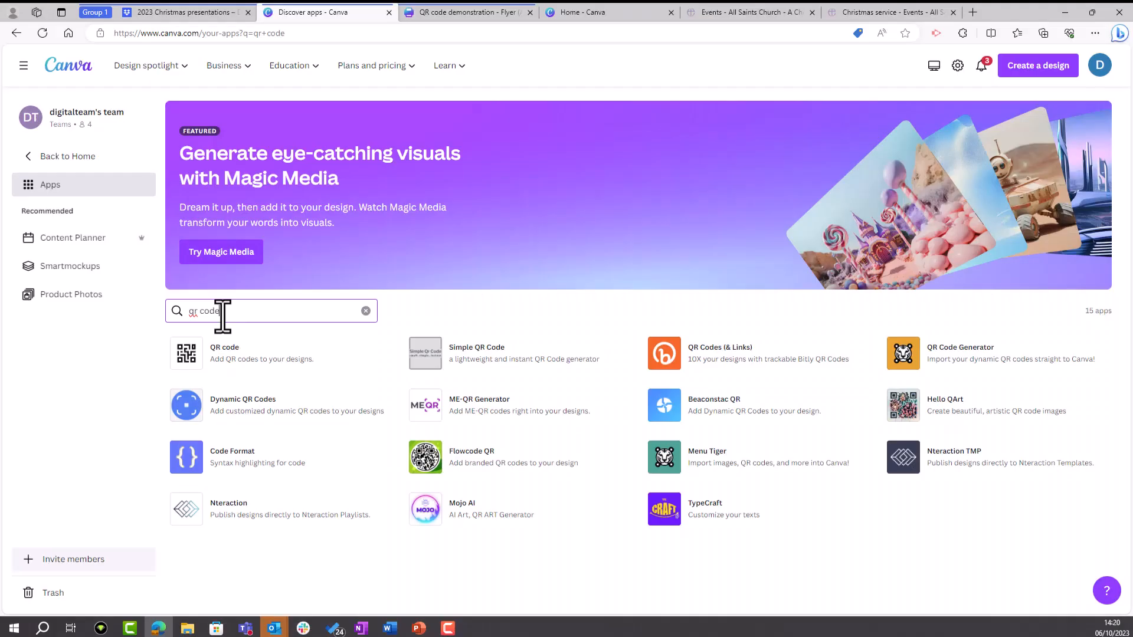
pyautogui.click(224, 353)
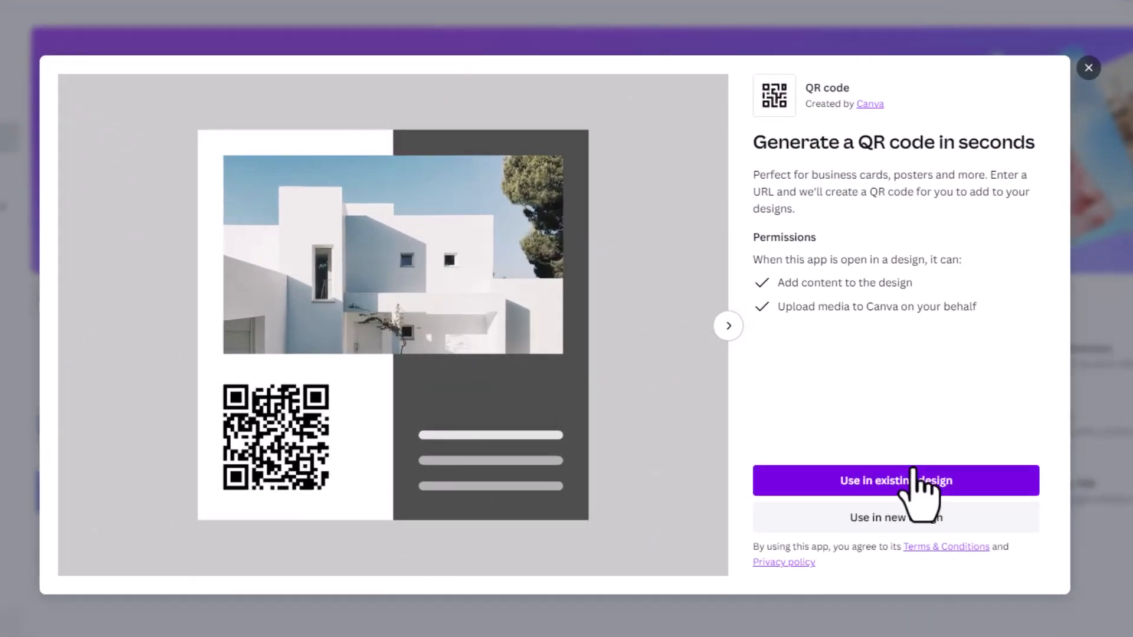
pyautogui.click(896, 480)
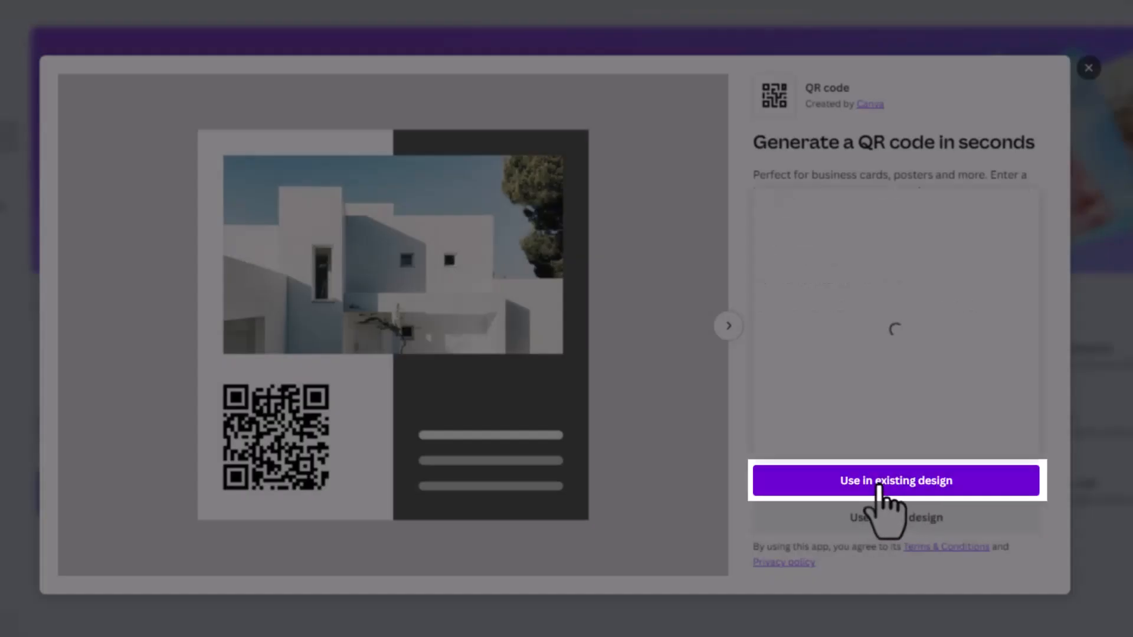
pyautogui.click(895, 481)
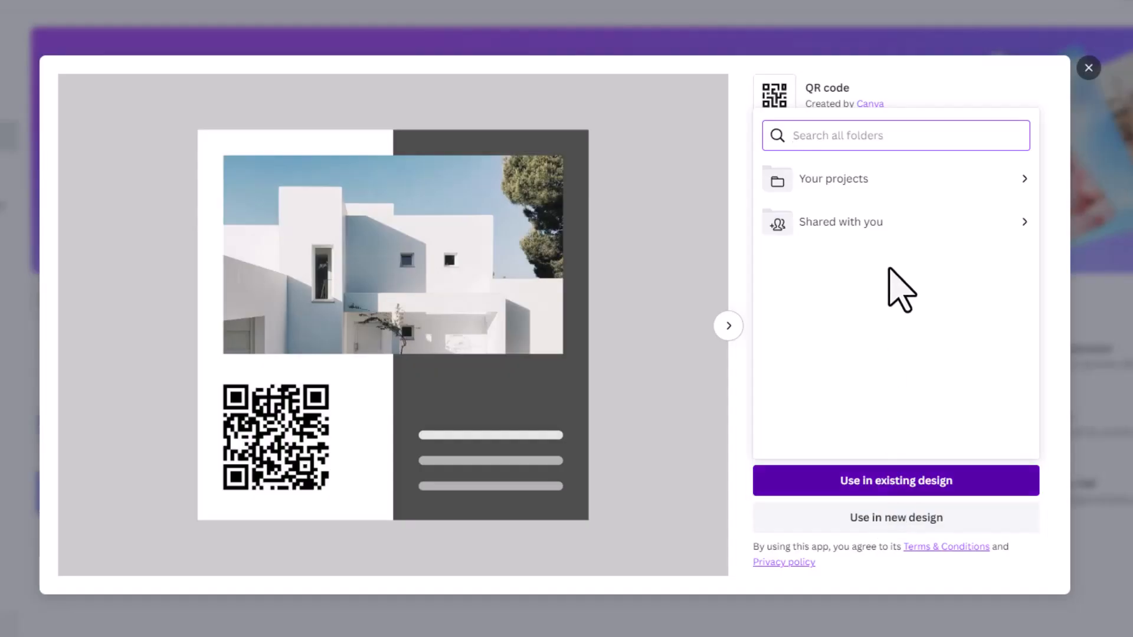
pyautogui.click(834, 178)
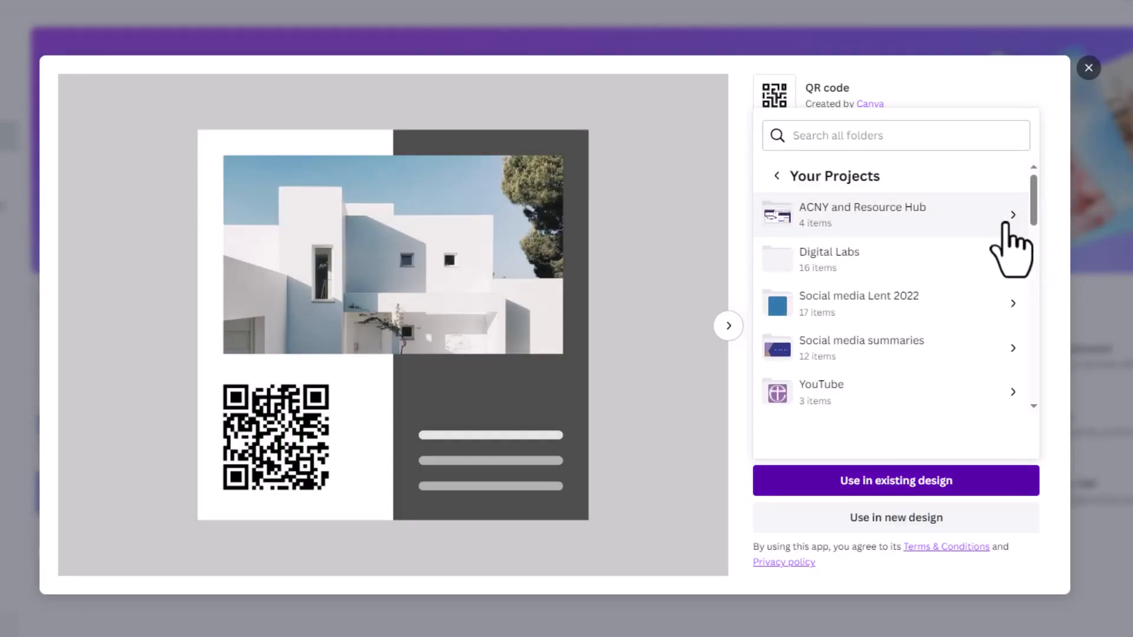
pyautogui.click(862, 213)
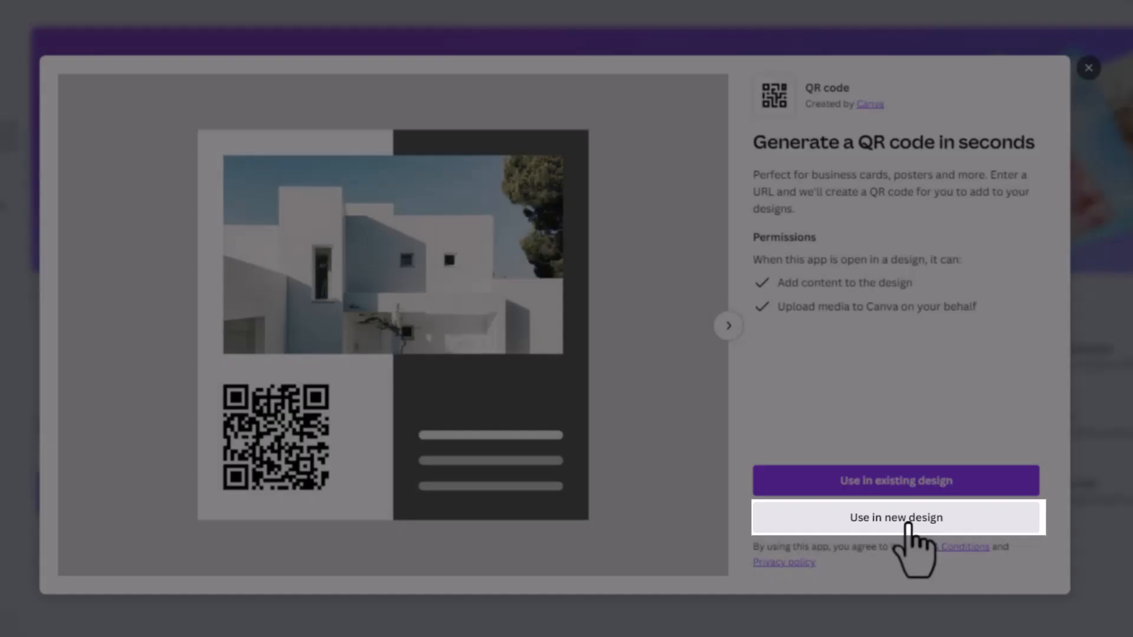
# Reuse the QR Code app in a new Instagram Post (Portrait) design, searching 'in'.
pyautogui.click(895, 517)
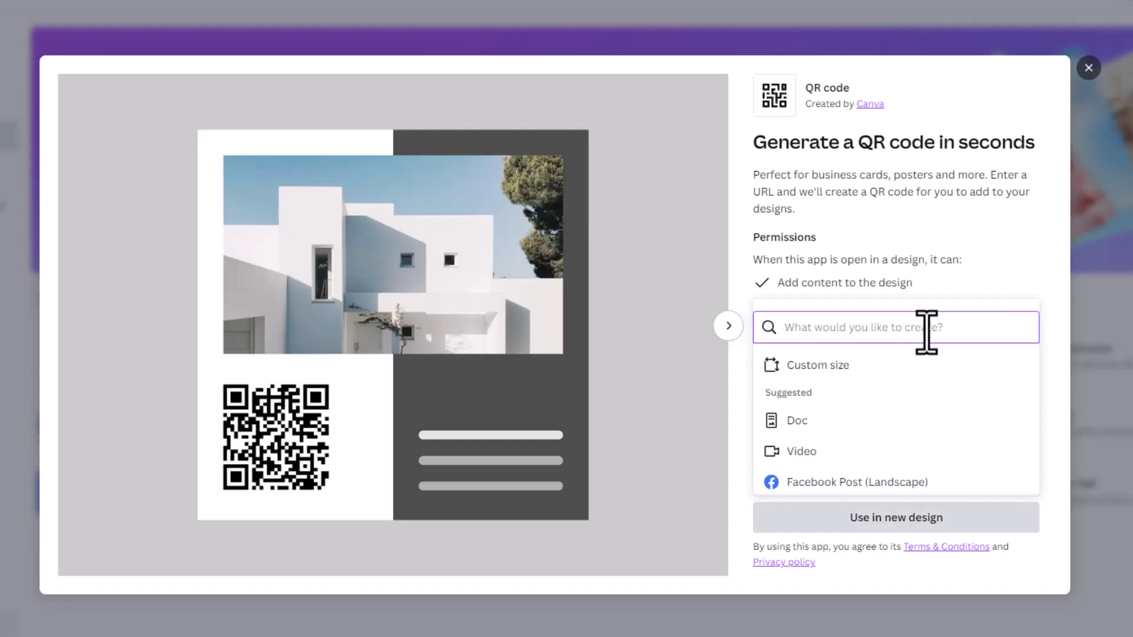
pyautogui.write('ins')
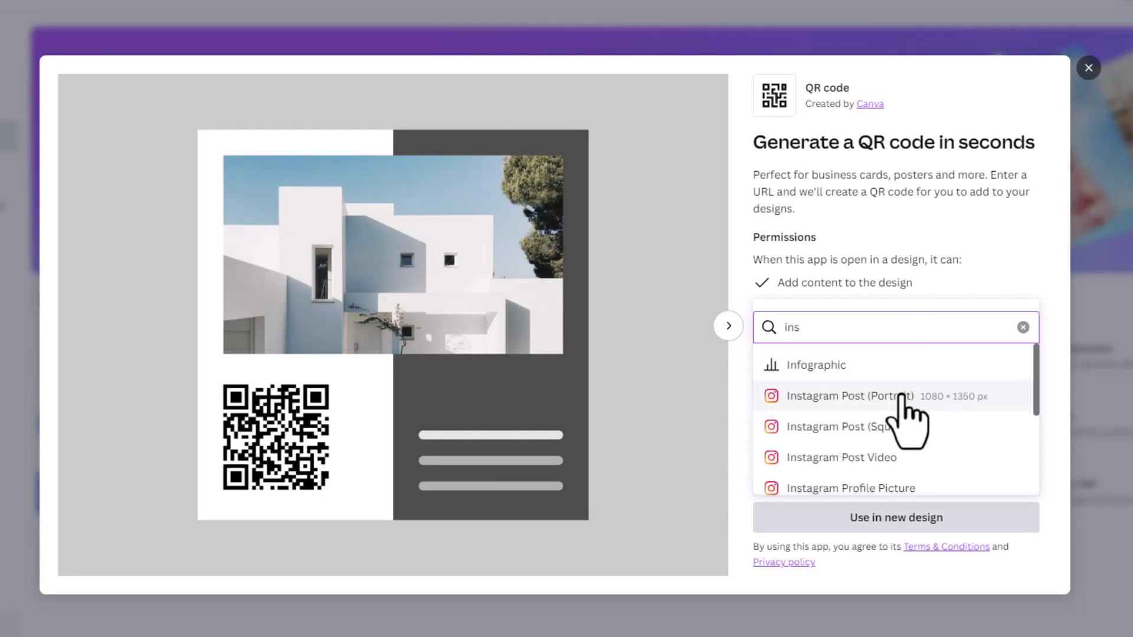
pyautogui.click(849, 396)
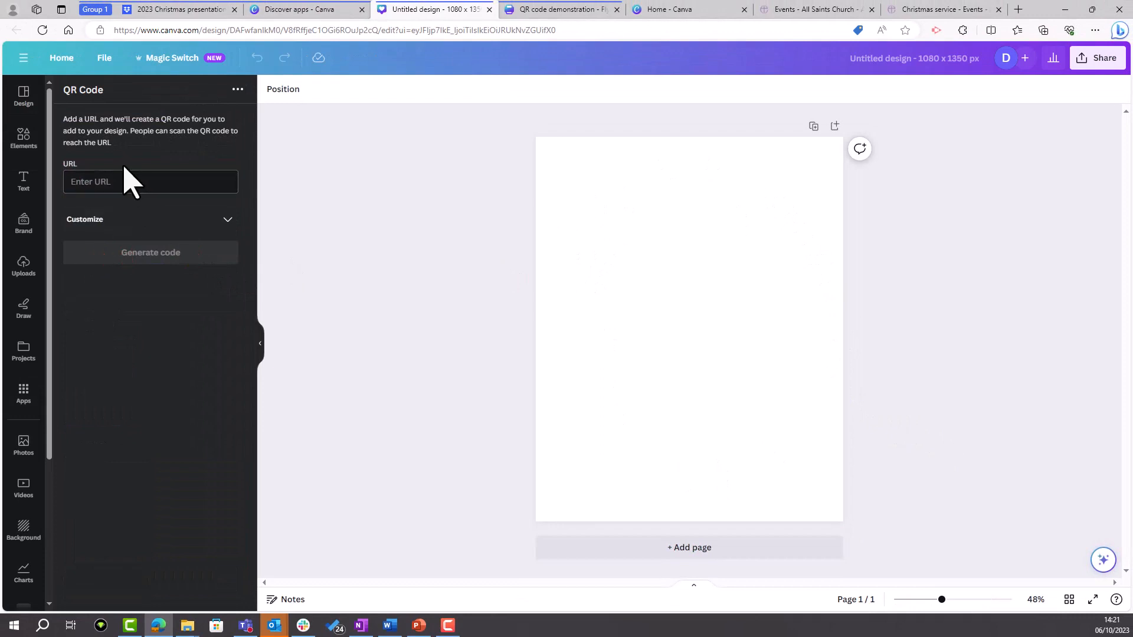
# Focus the empty QR Code URL field and expand the Customize colour and margin options.
pyautogui.click(150, 181)
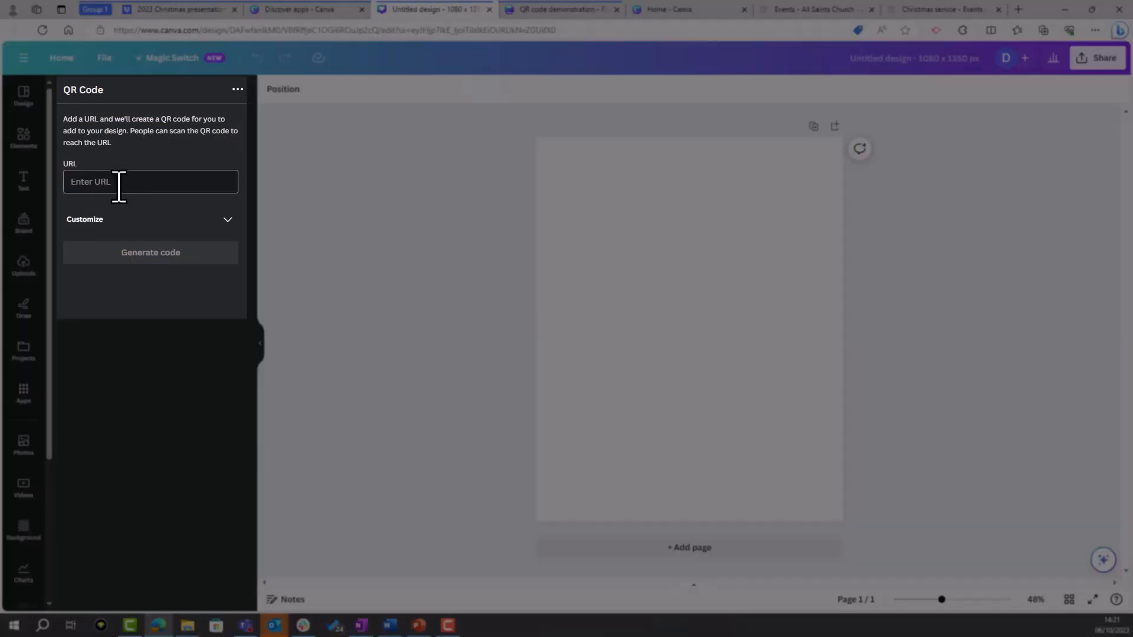
pyautogui.click(150, 181)
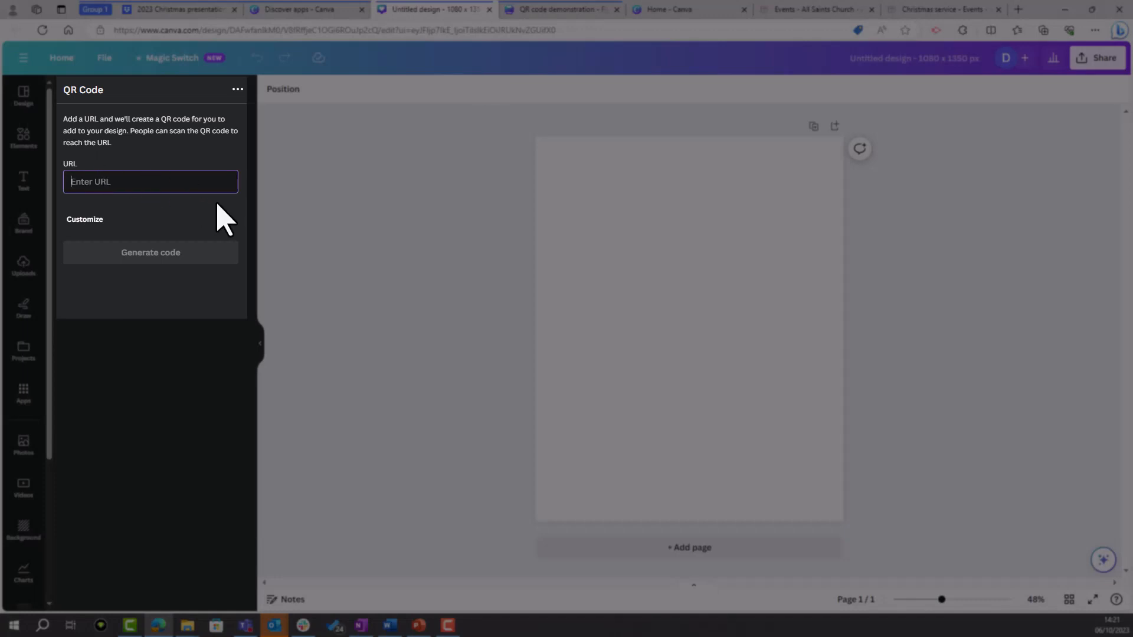
pyautogui.click(84, 218)
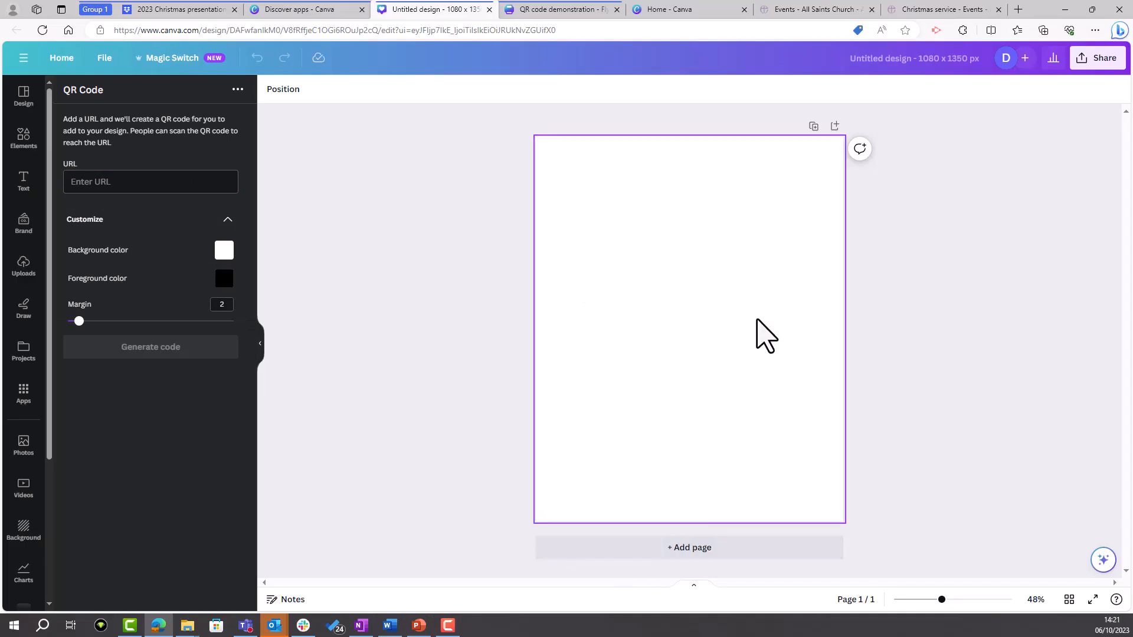
pyautogui.moveTo(673, 334)
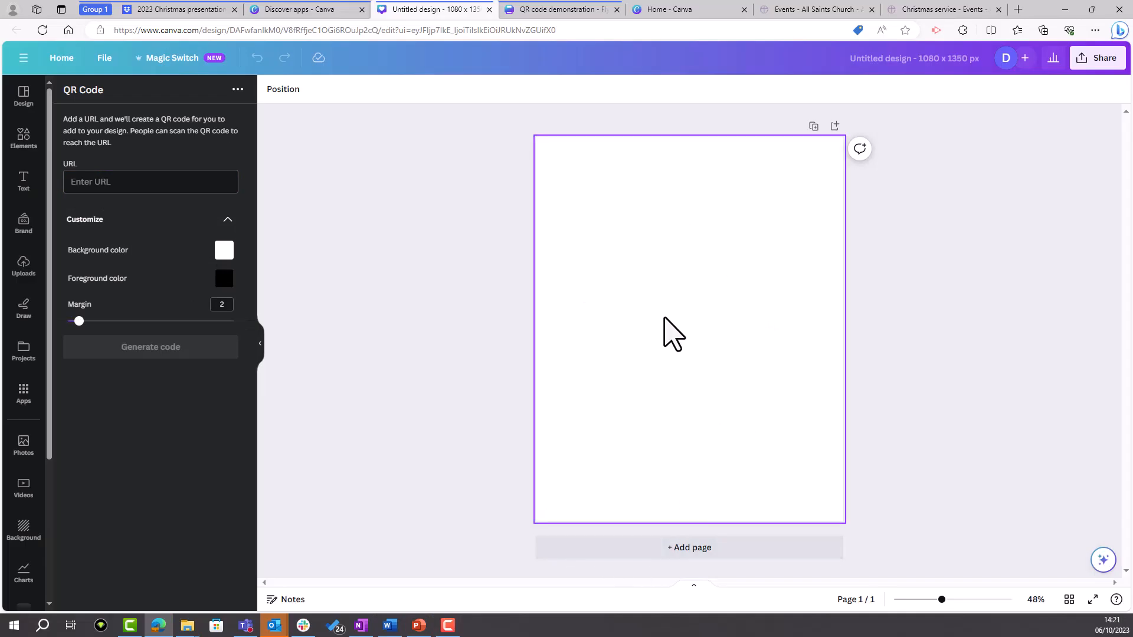